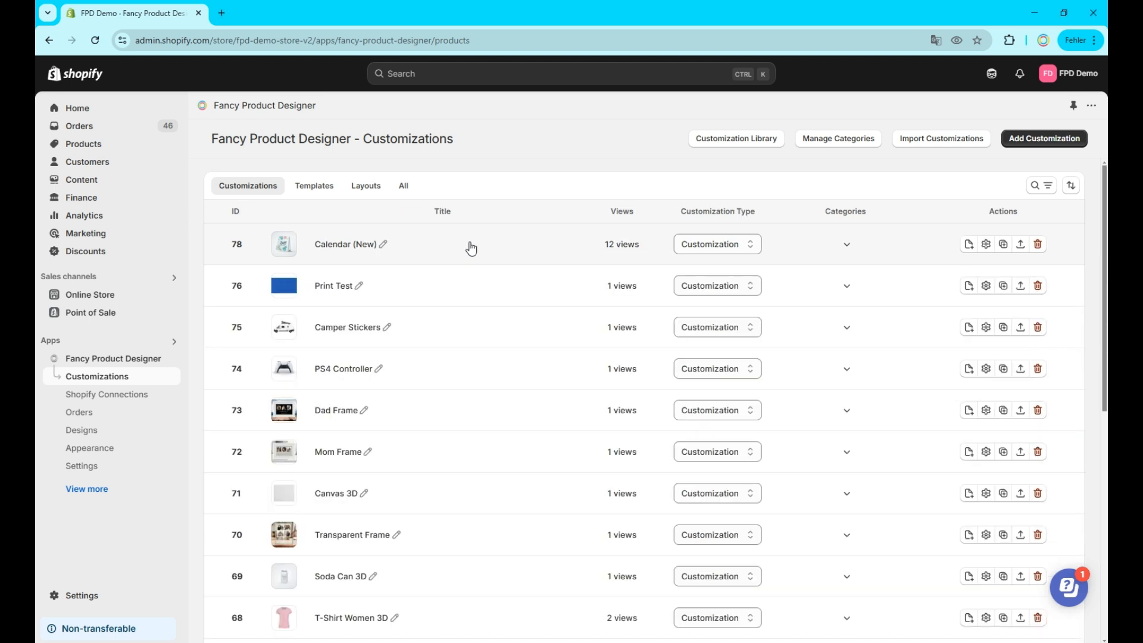
Step: Start adding a new customization and browse the ready-made Customization Library templates
scroll(down, 3)
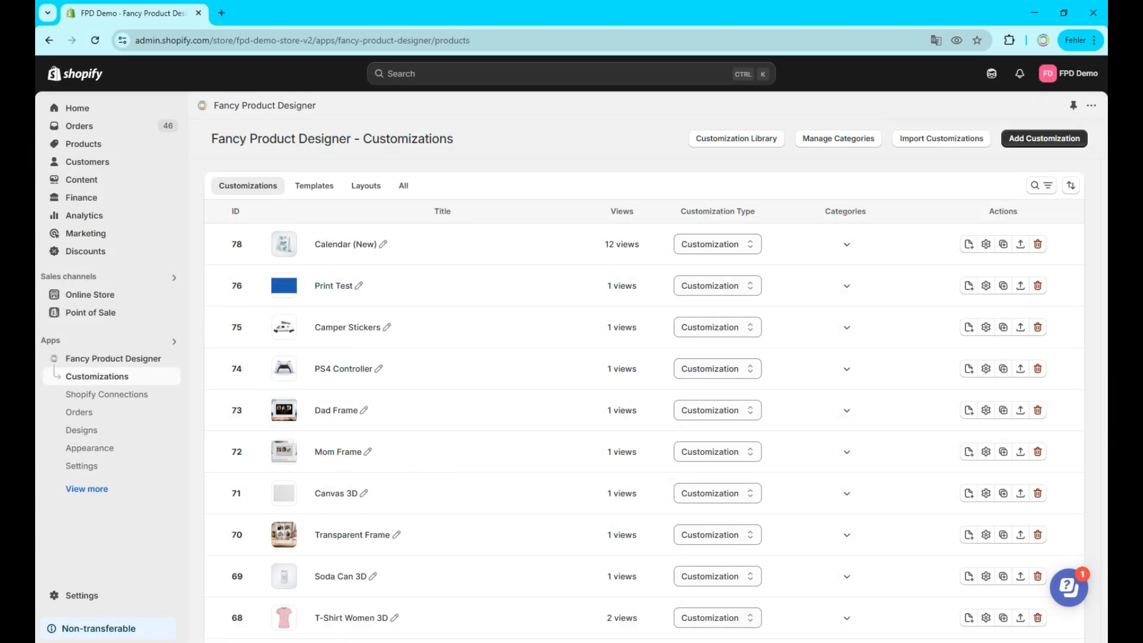
click(1043, 138)
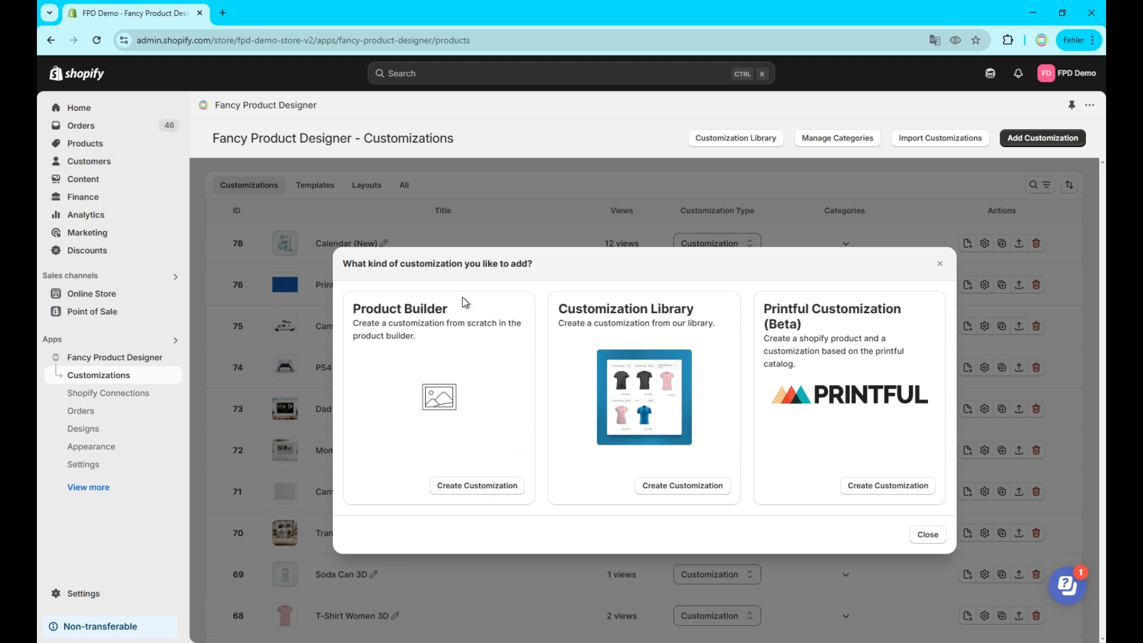
mouse_move(557, 397)
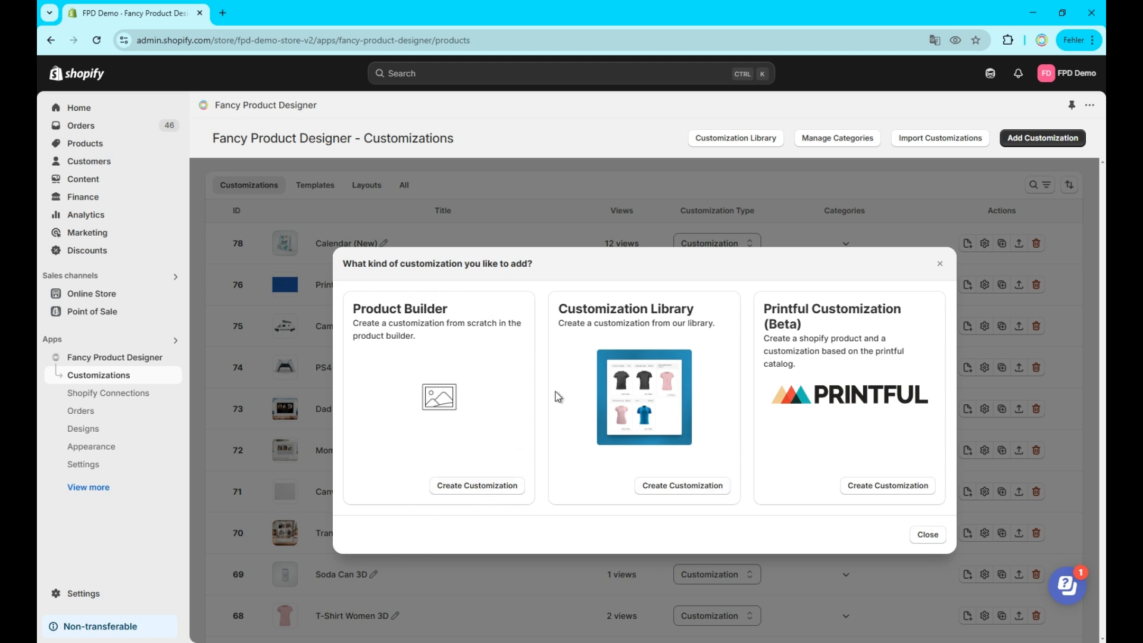
mouse_move(680, 481)
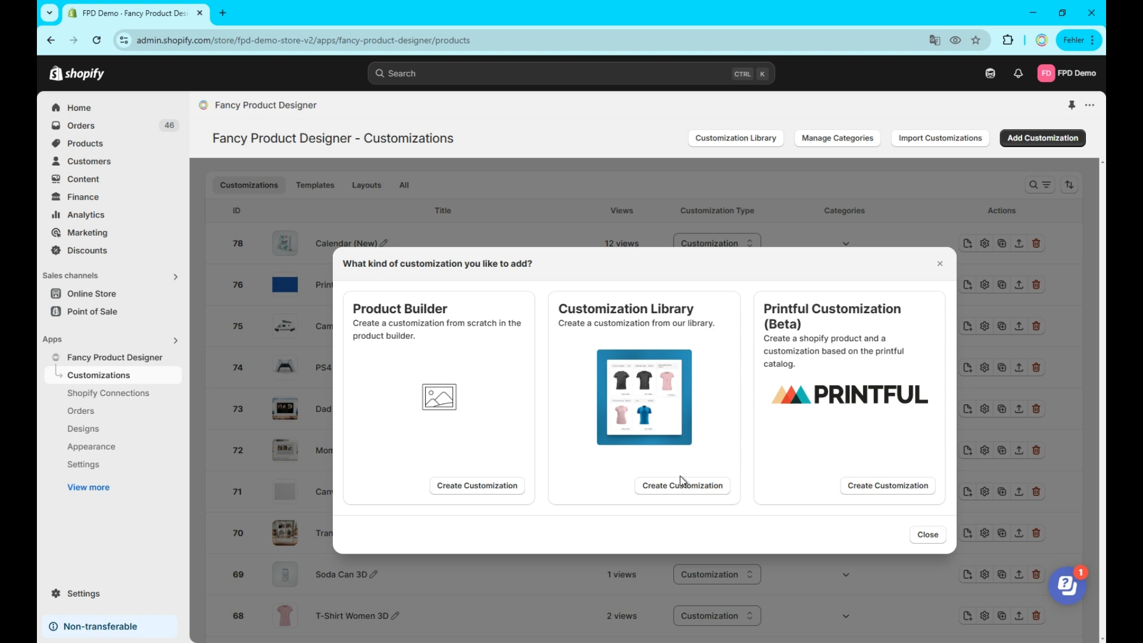
mouse_move(781, 304)
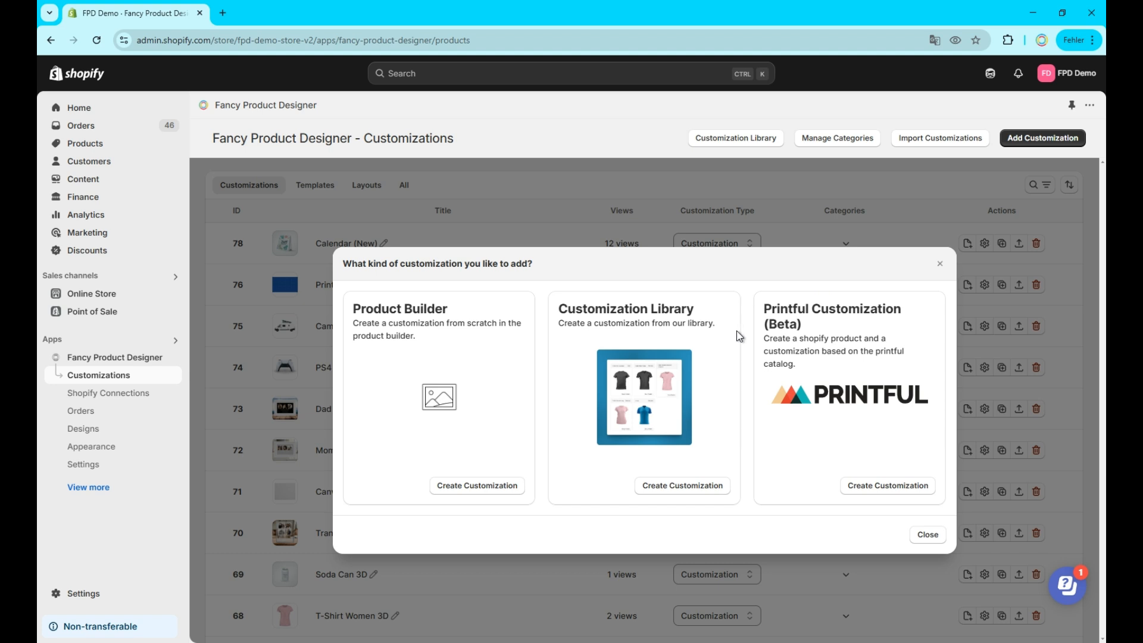
mouse_move(560, 327)
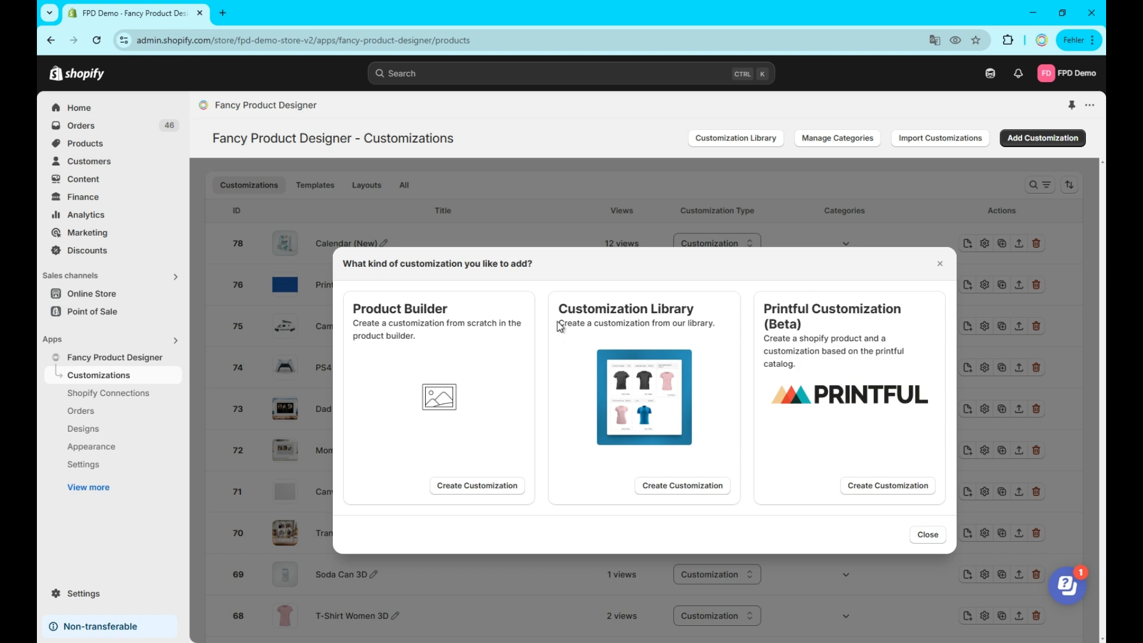
mouse_move(708, 506)
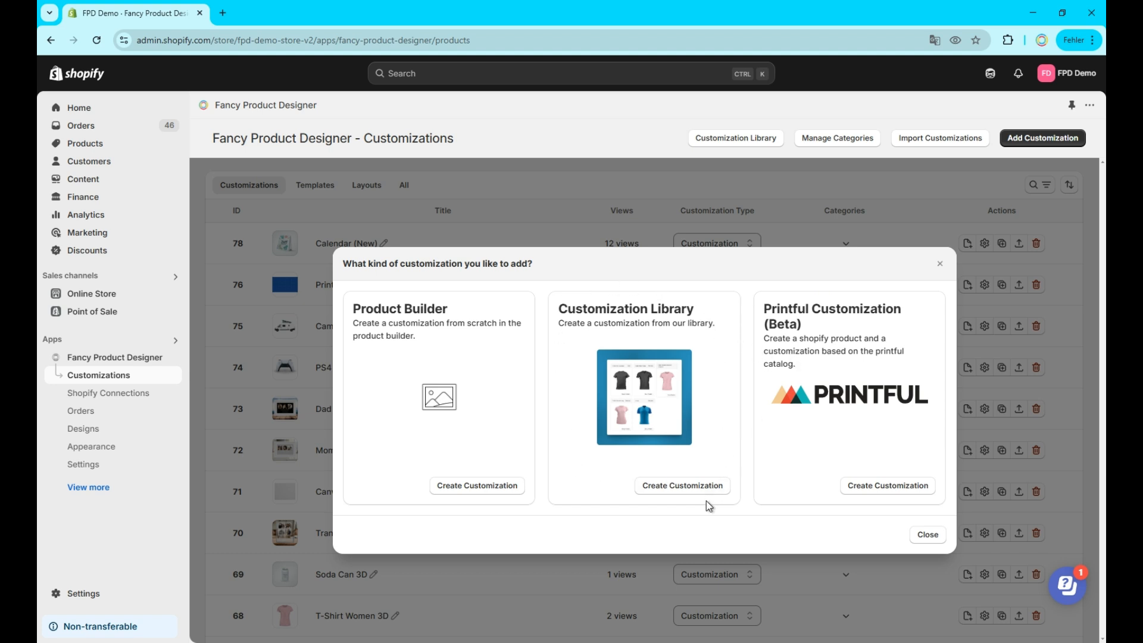
mouse_move(752, 504)
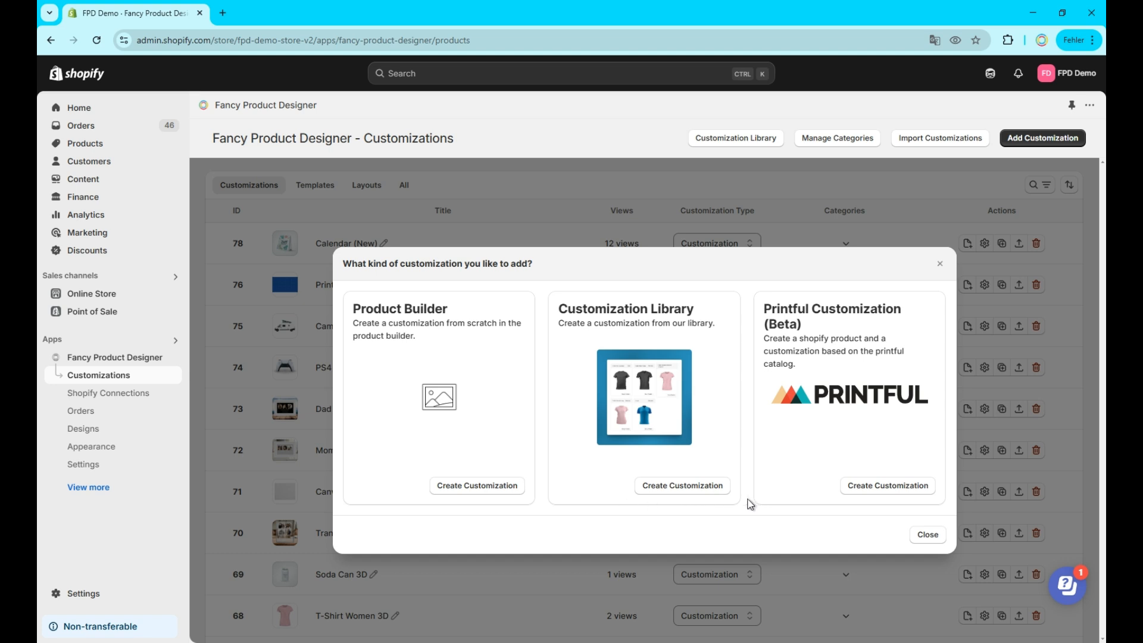
click(681, 485)
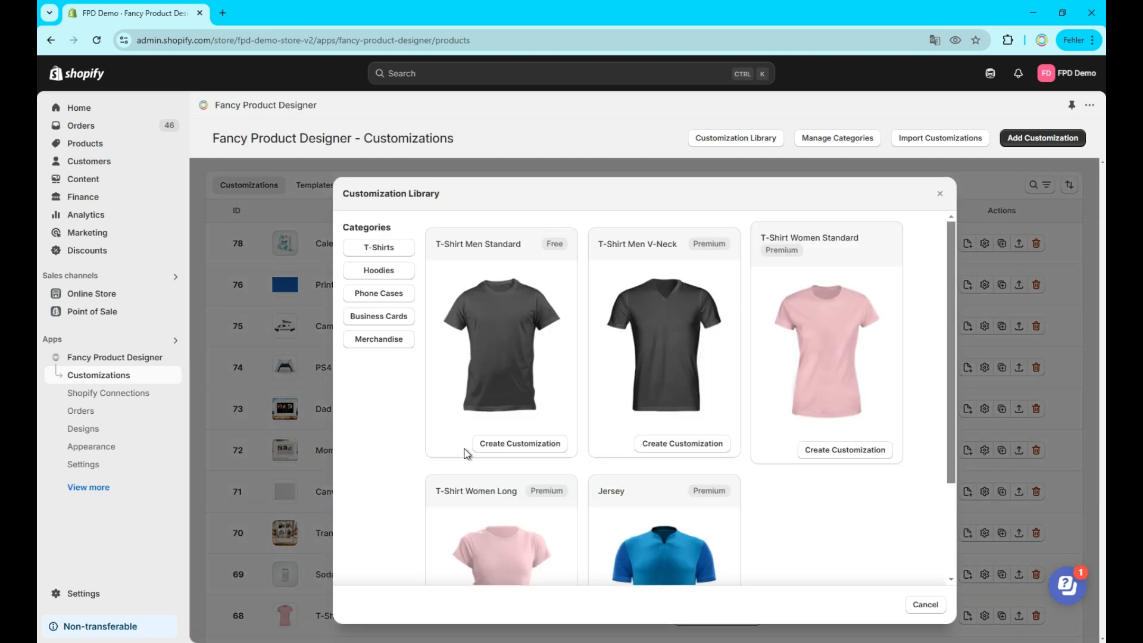
mouse_move(524, 454)
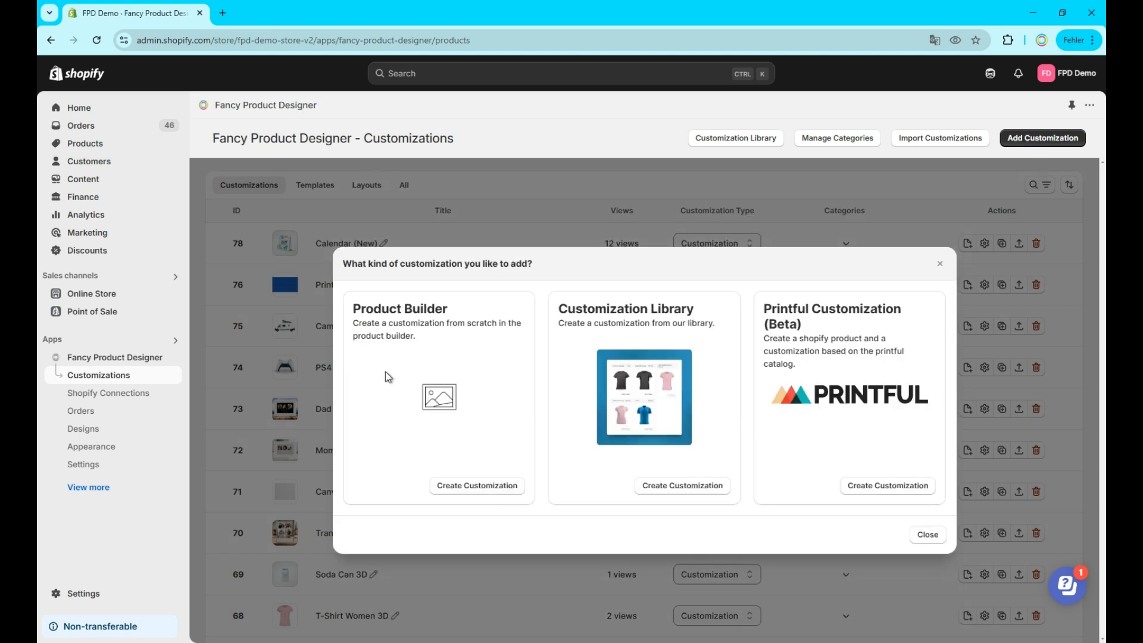
mouse_move(477, 511)
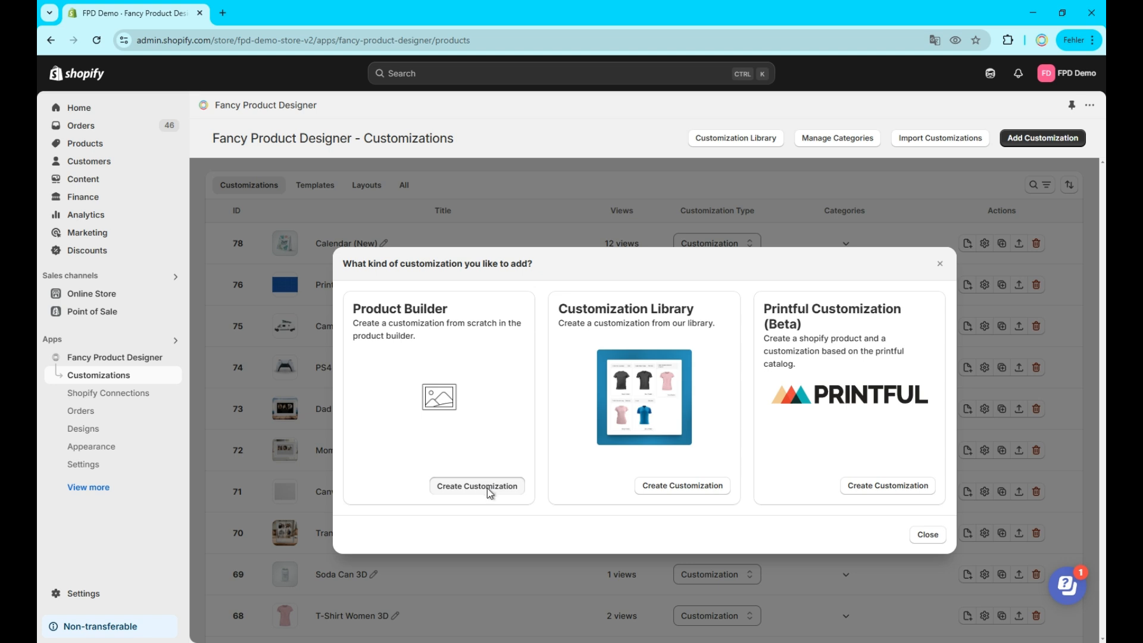
Step: Create a Product Builder customization keeping the default title New Product
click(476, 485)
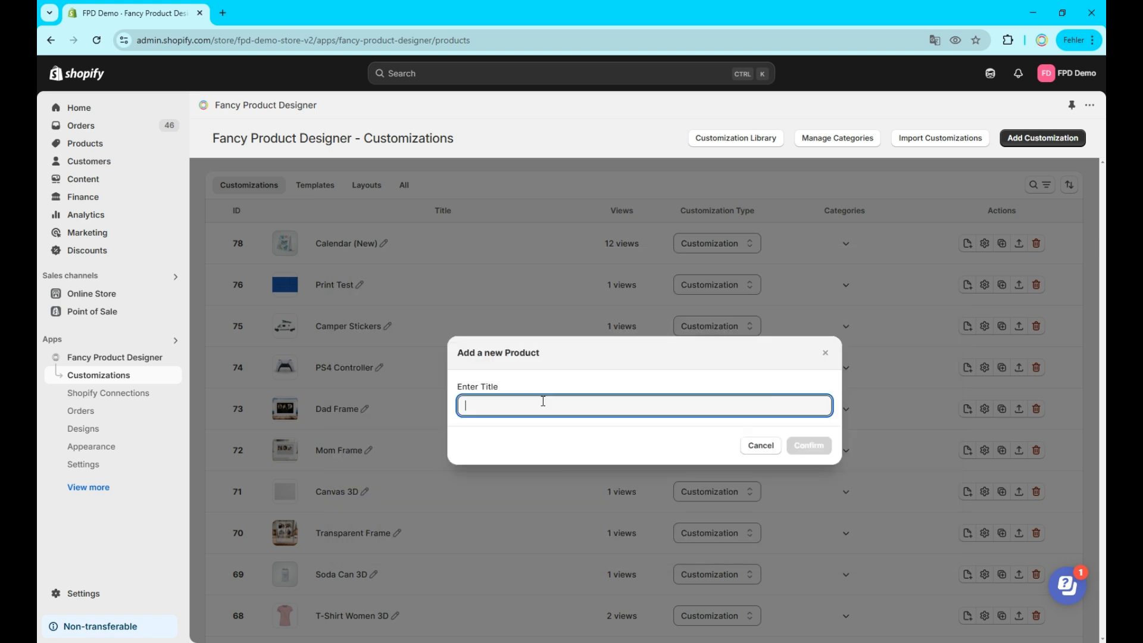
click(807, 445)
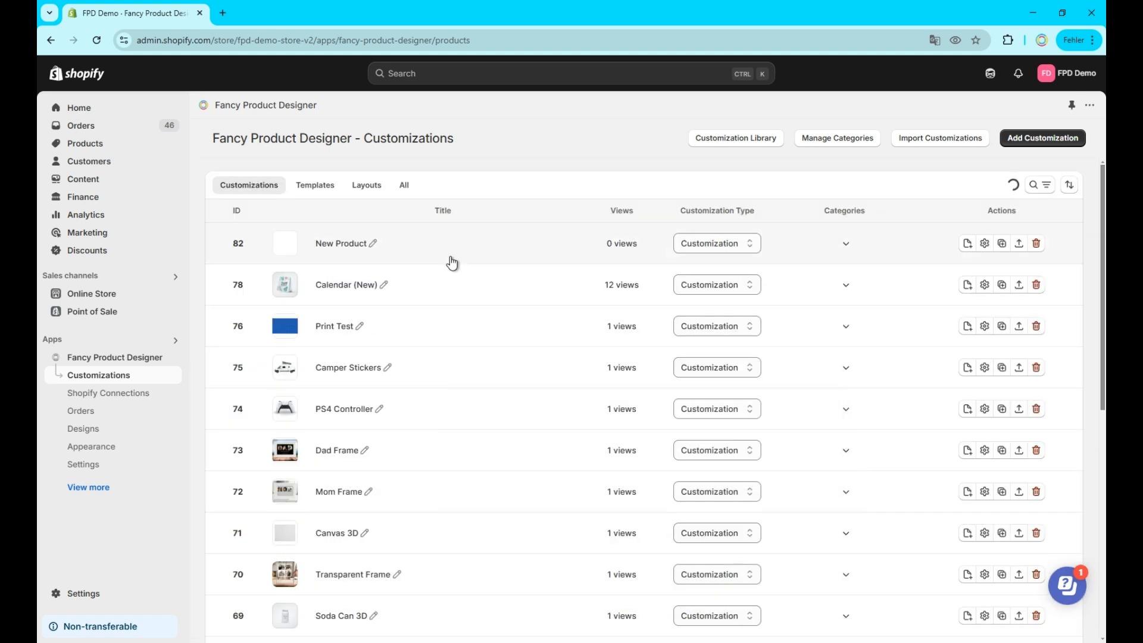
mouse_move(998, 243)
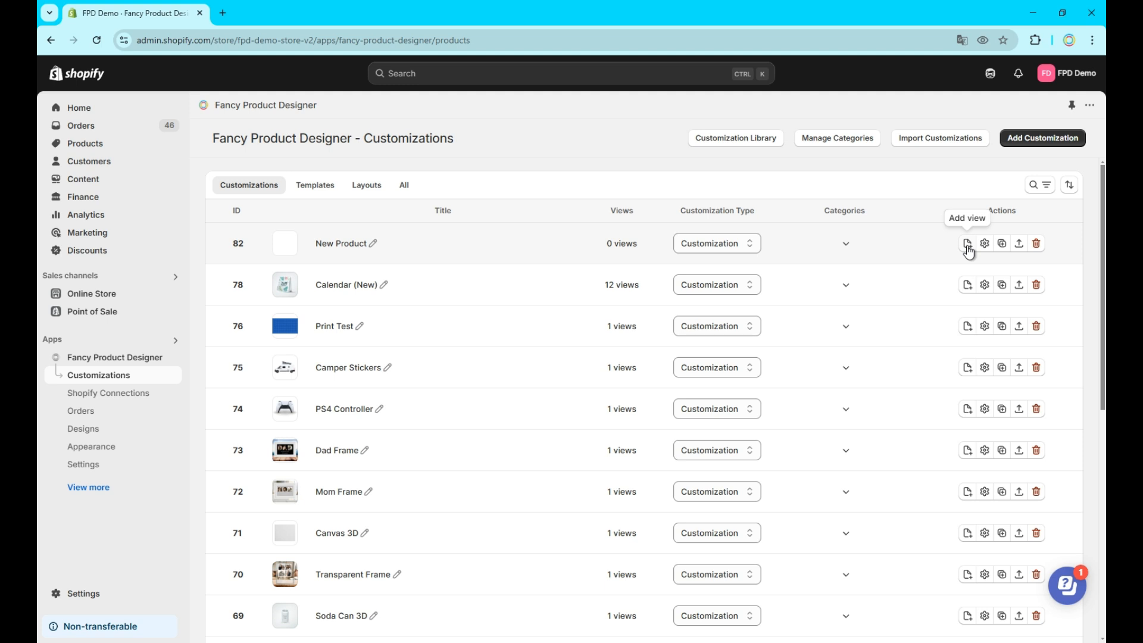
Step: Add a Front view to New Product using the Shirt.PNG image from the media library
click(967, 243)
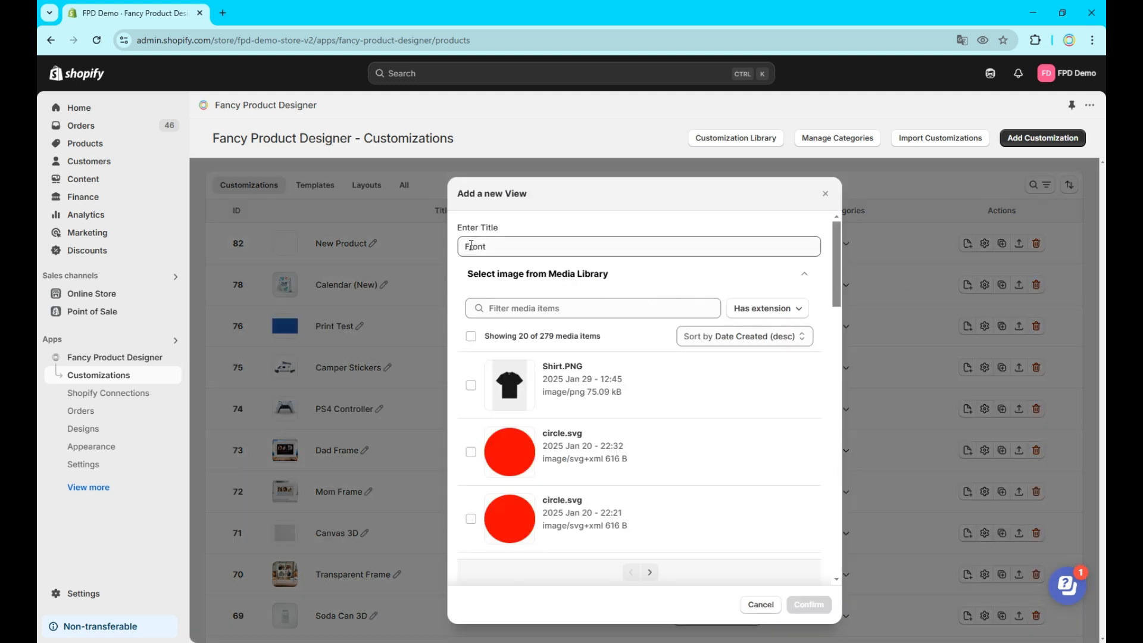
click(470, 385)
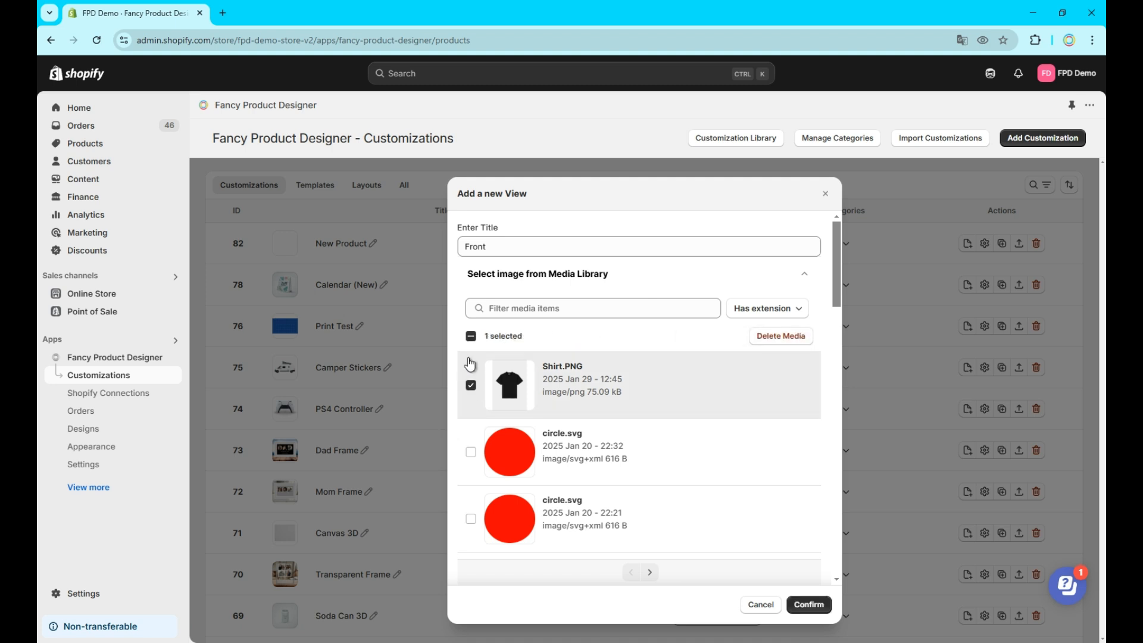
click(638, 247)
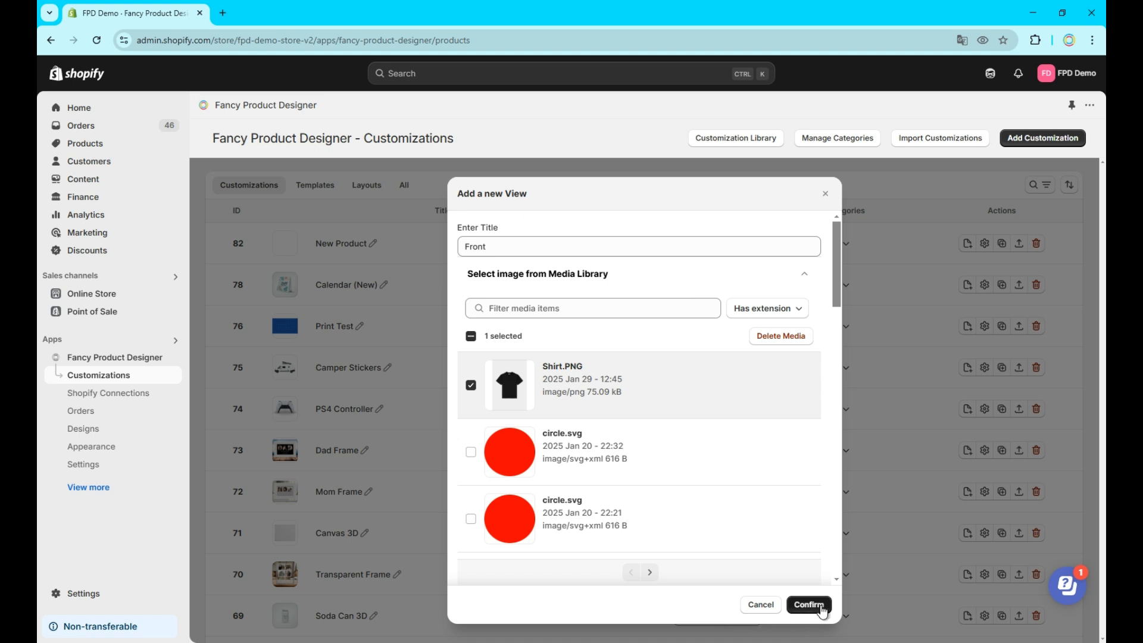
click(807, 605)
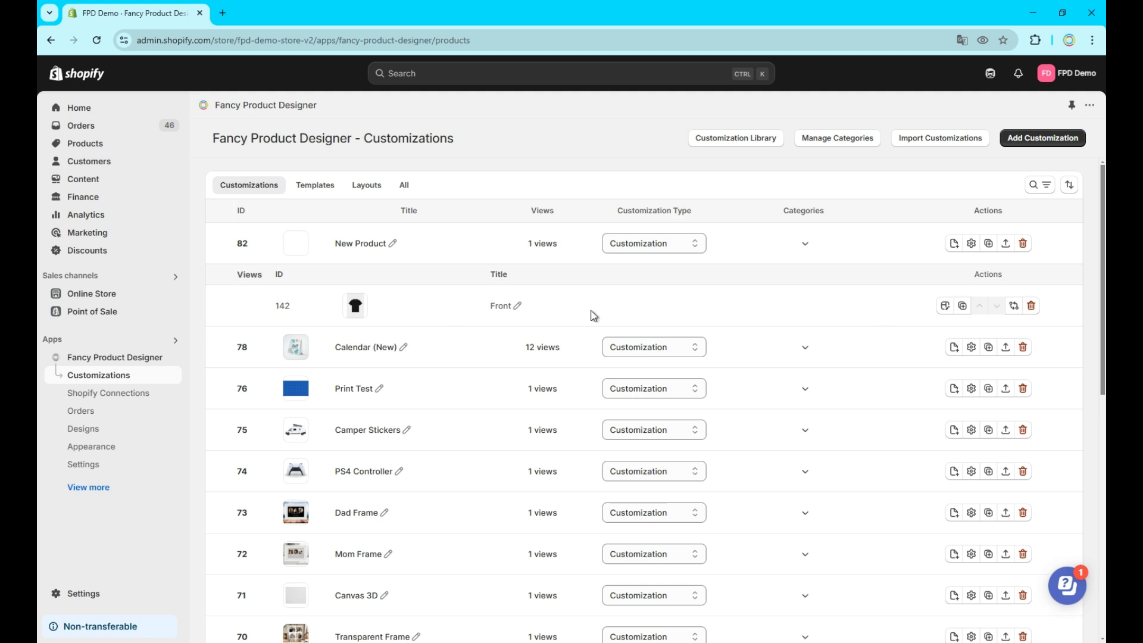
Step: Edit New Product's Front view in the Product Builder
click(945, 306)
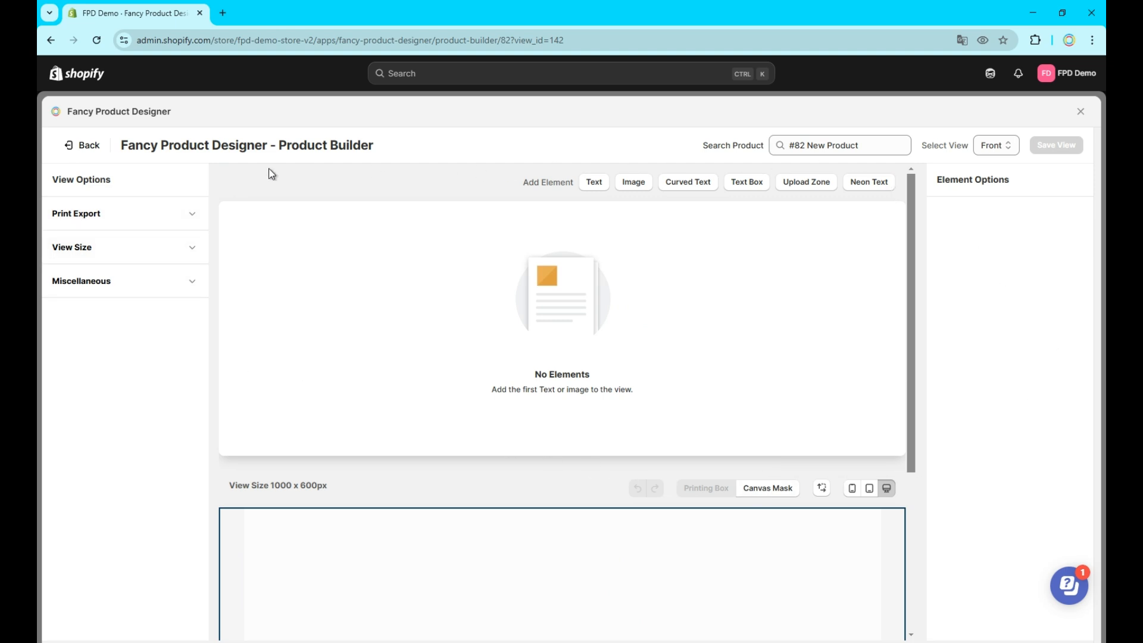
mouse_move(77, 150)
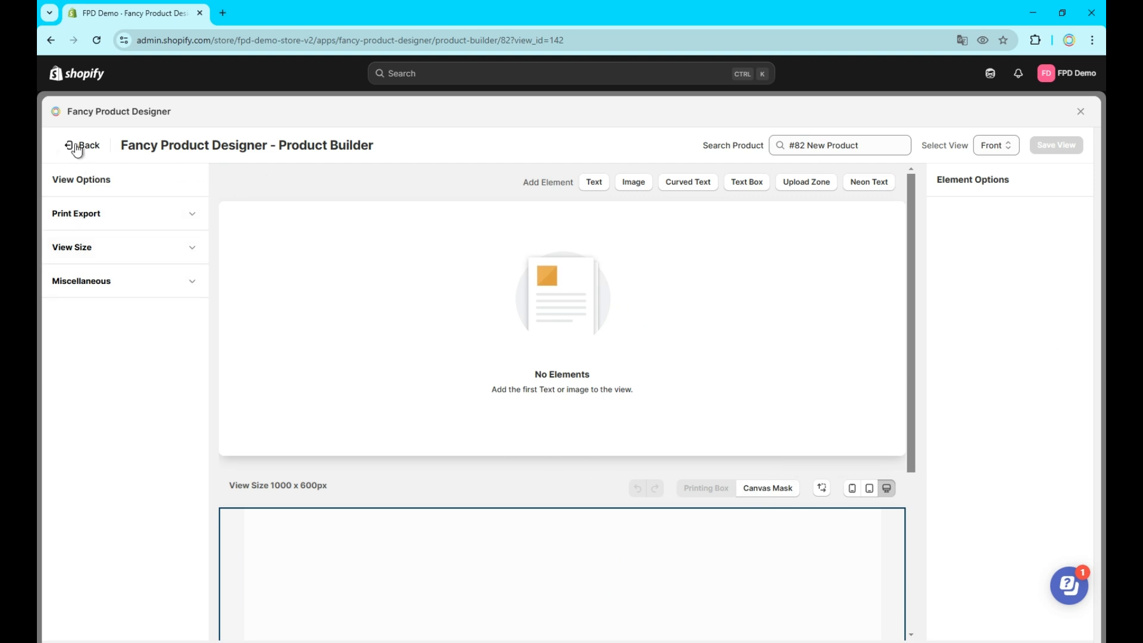
Step: Return from the Product Builder to the customizations list
click(79, 145)
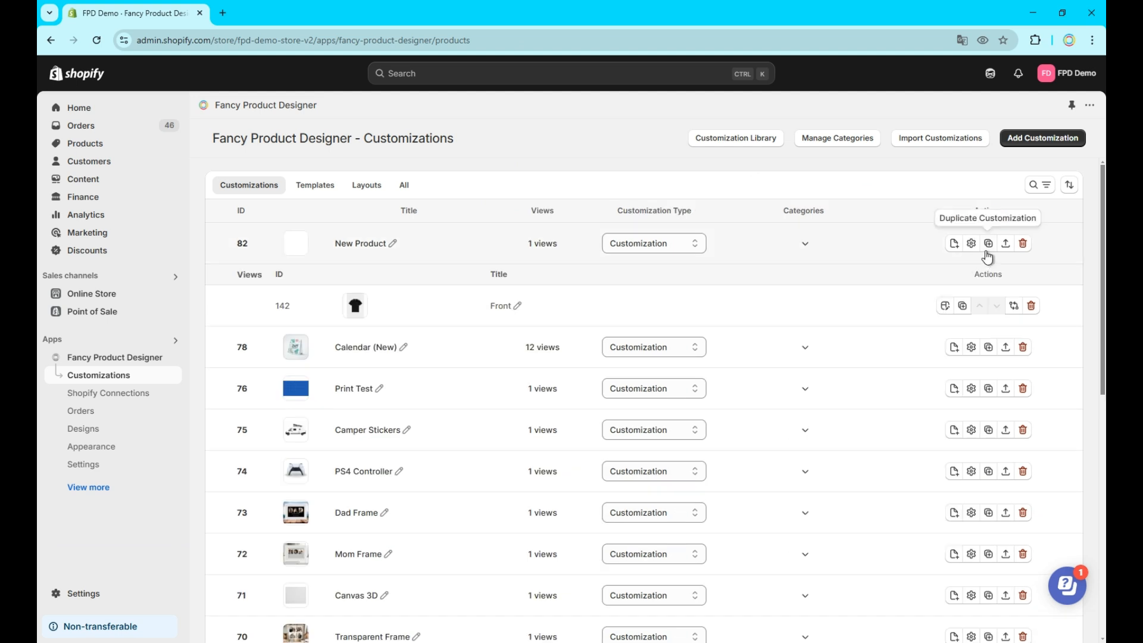
mouse_move(988, 248)
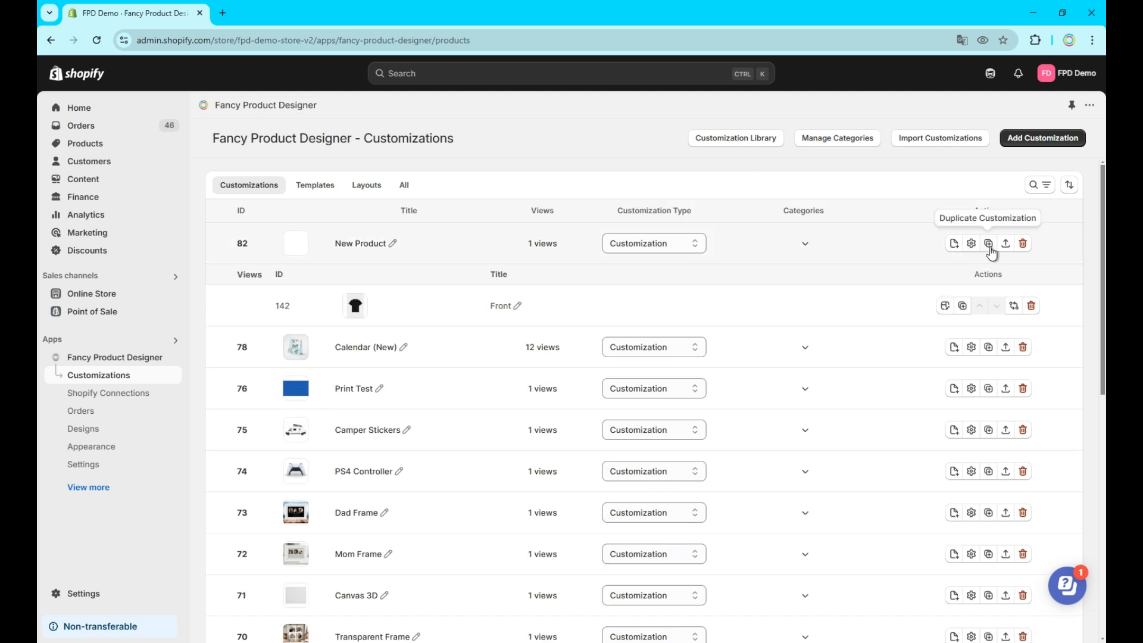
mouse_move(961, 306)
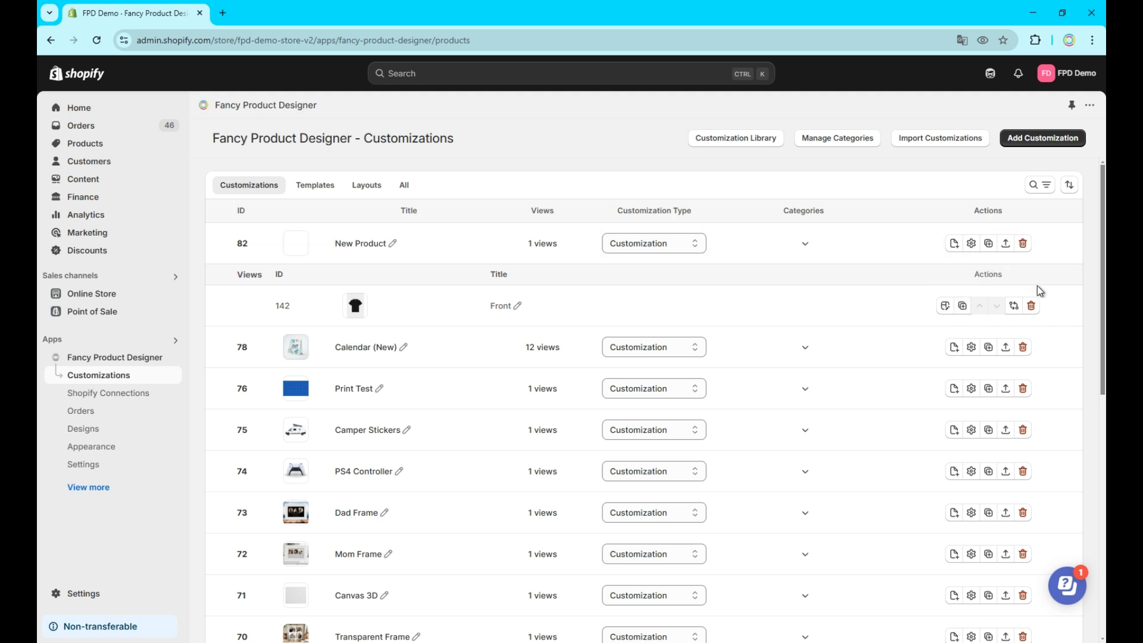
mouse_move(995, 306)
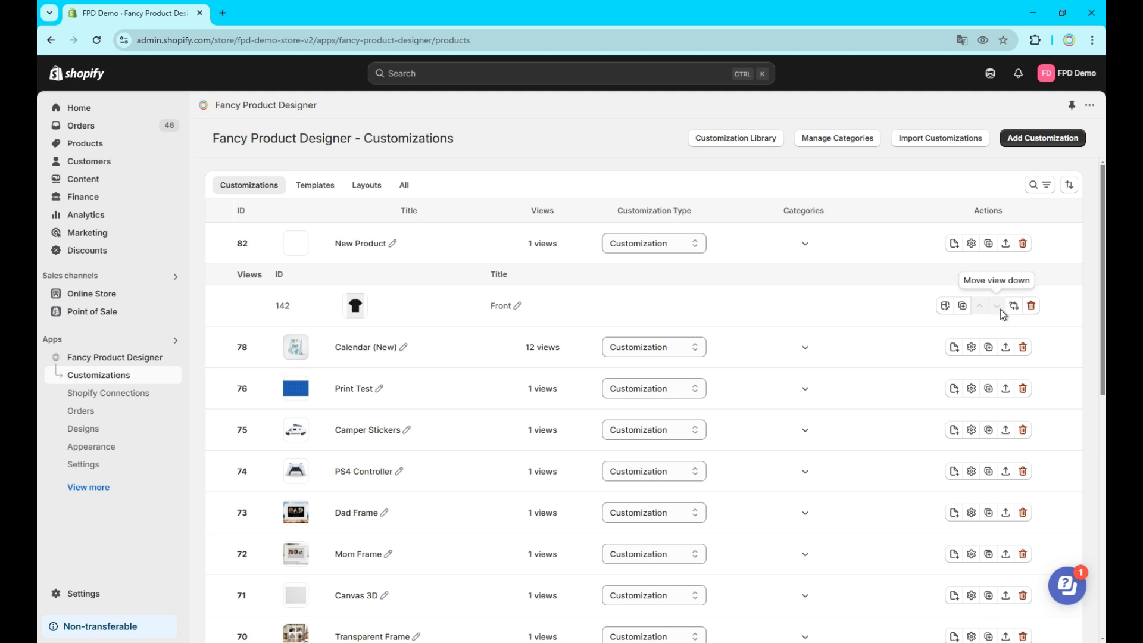
mouse_move(1012, 306)
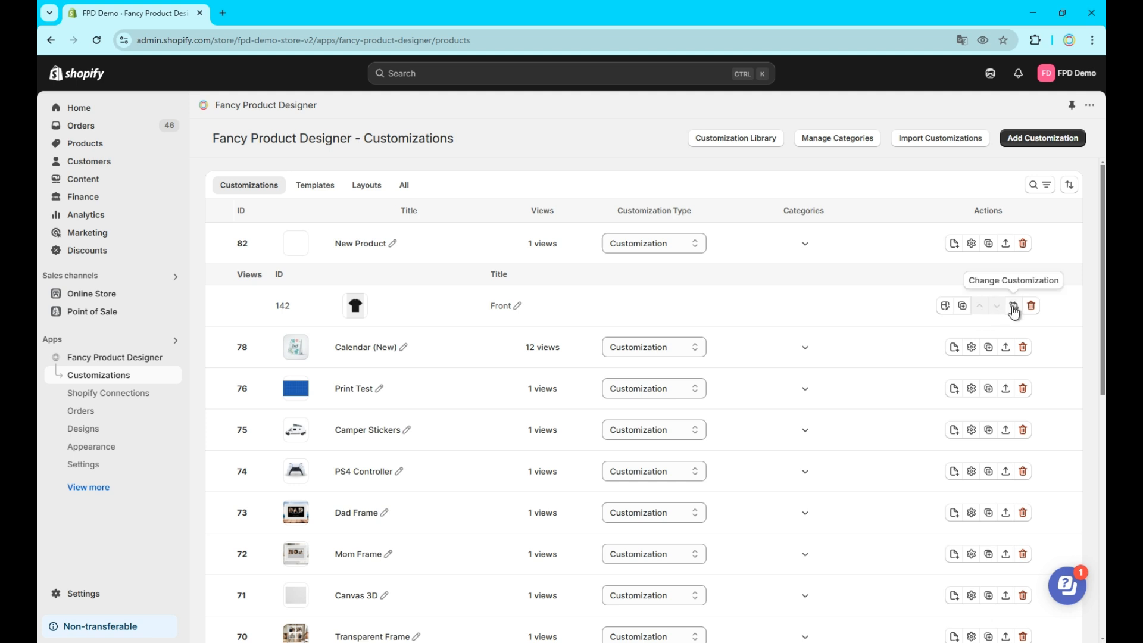
mouse_move(1025, 271)
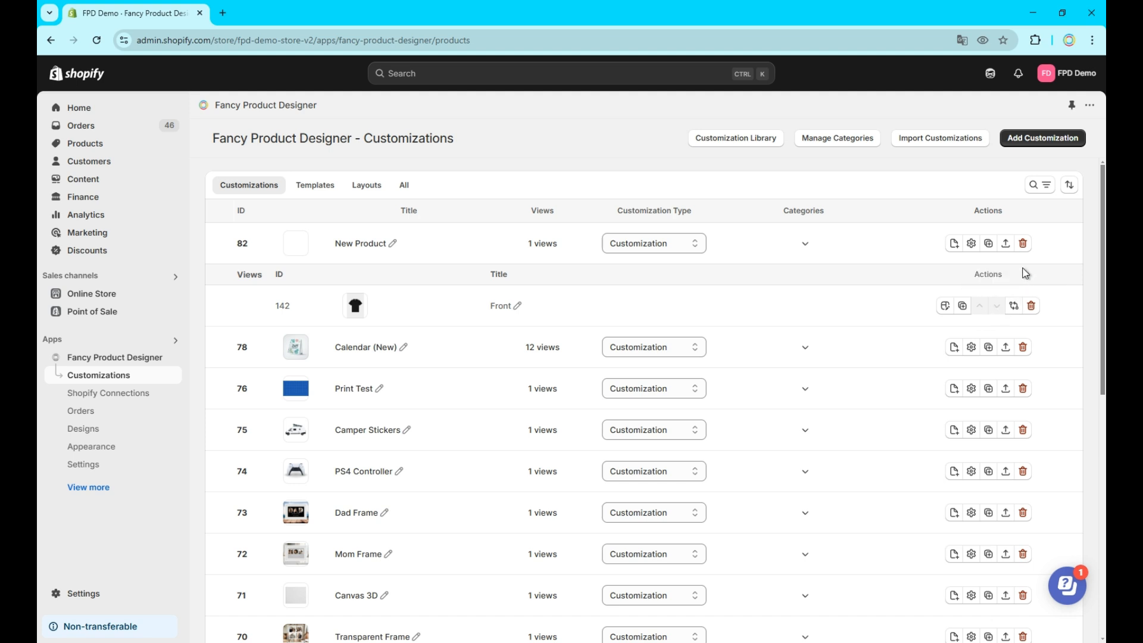
mouse_move(1006, 242)
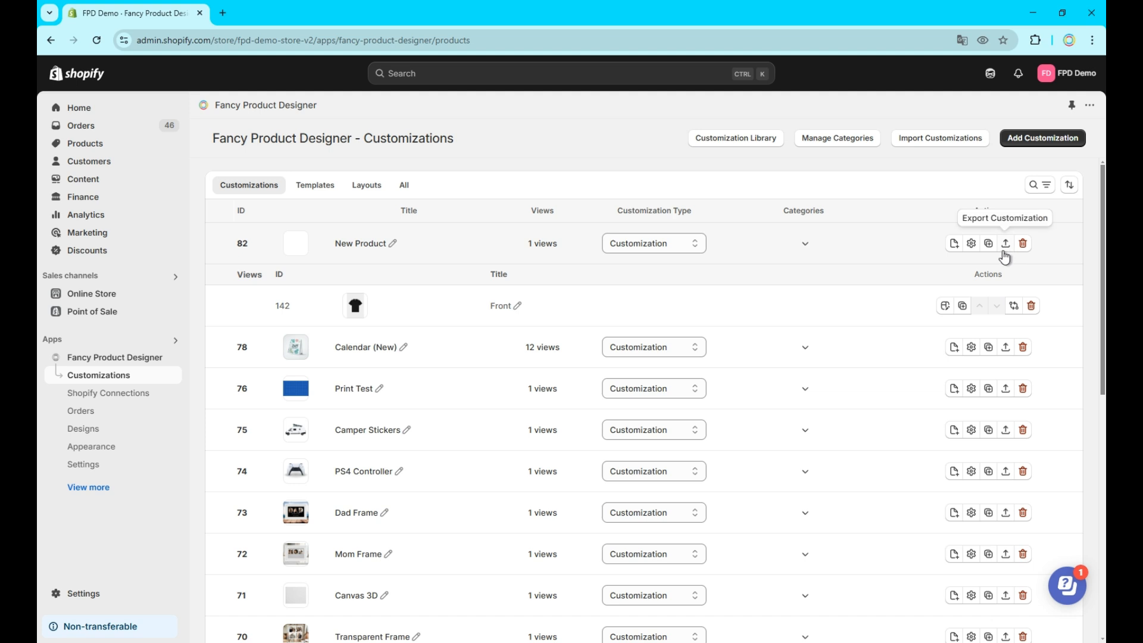
mouse_move(904, 144)
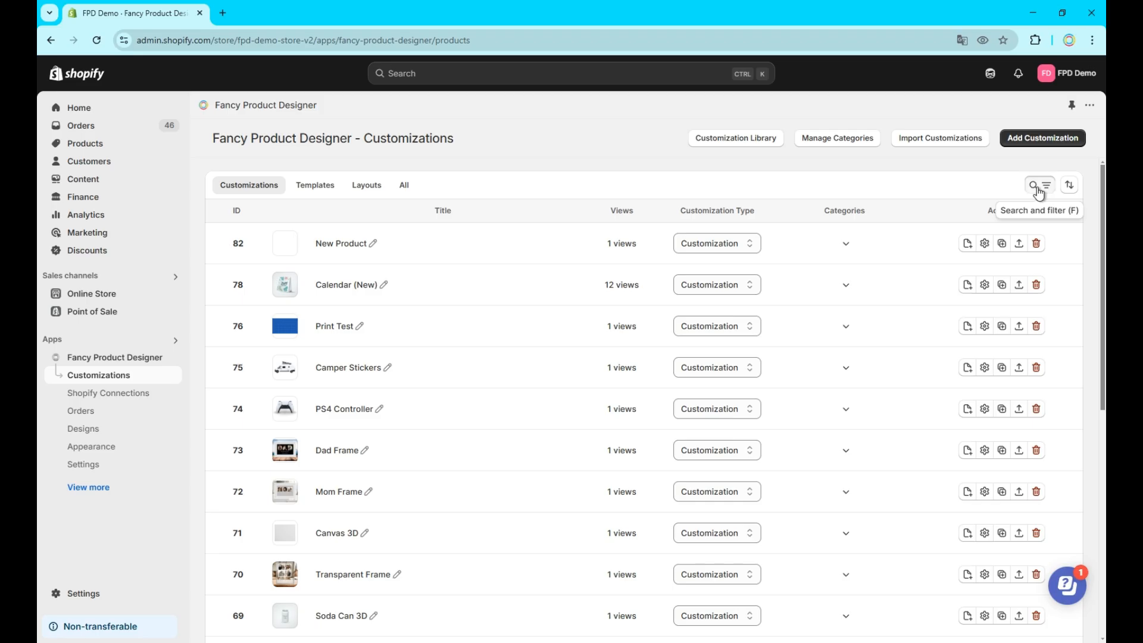
click(1037, 185)
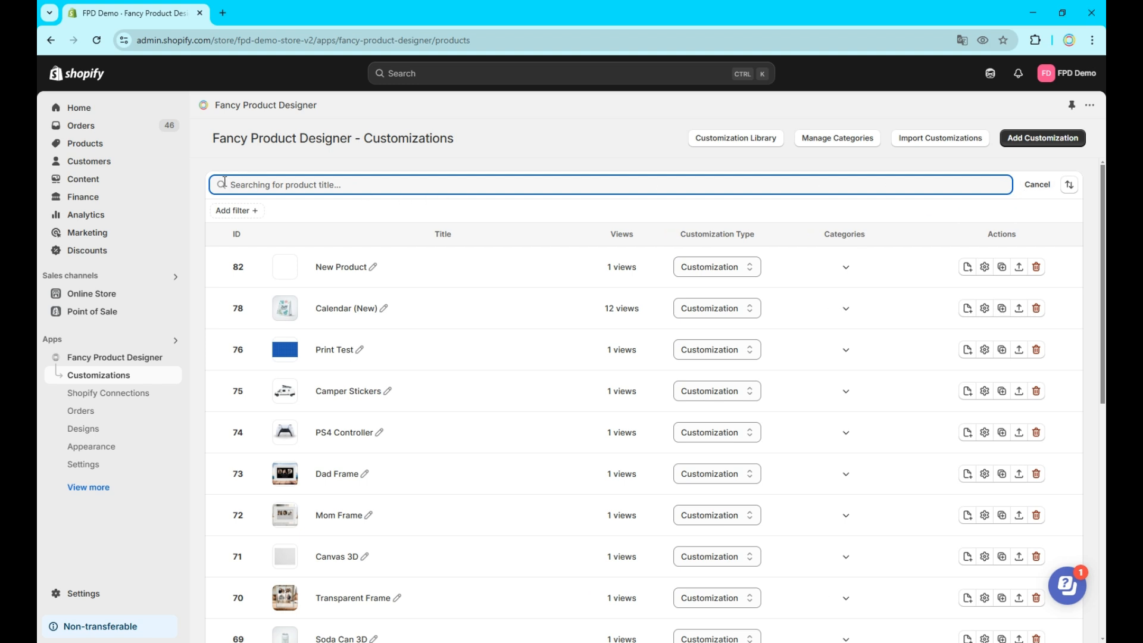
text(New Product)
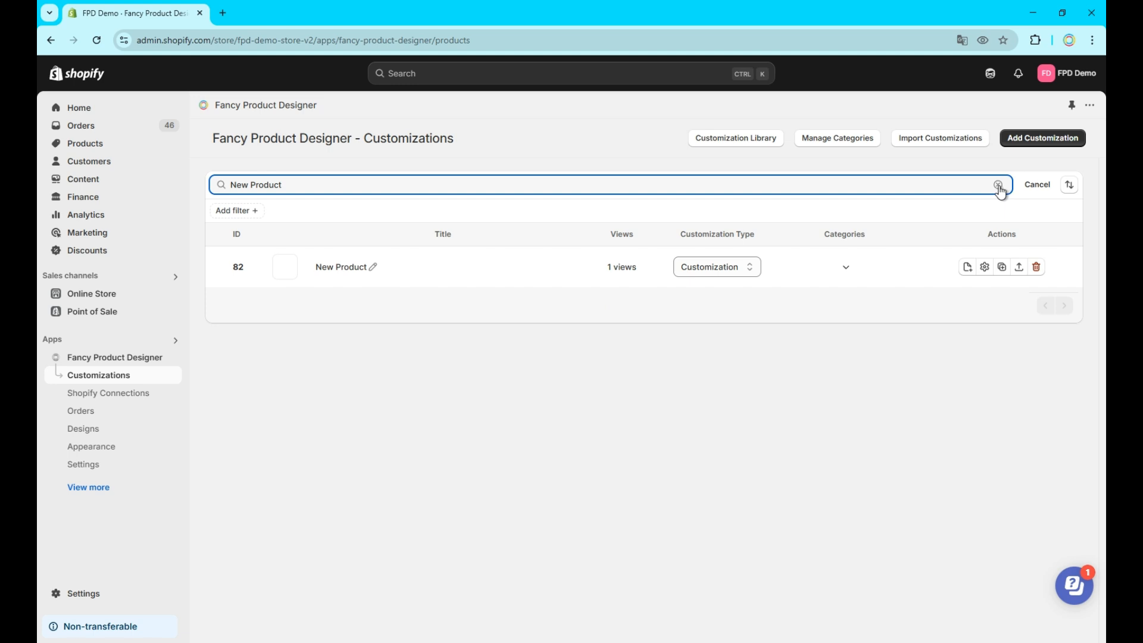
click(998, 185)
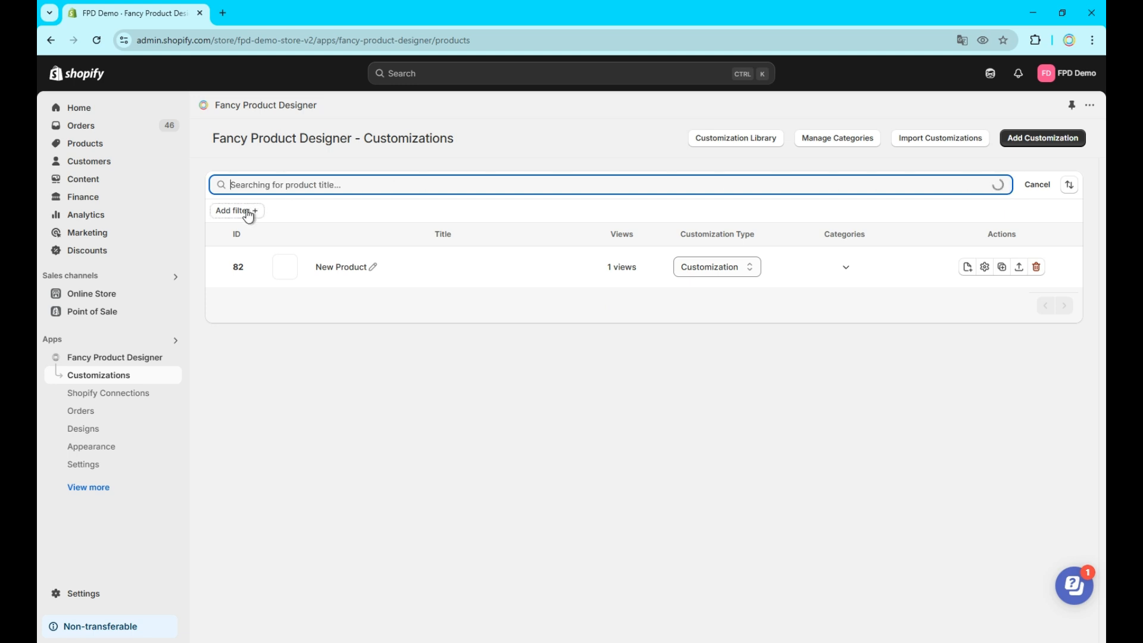
click(234, 211)
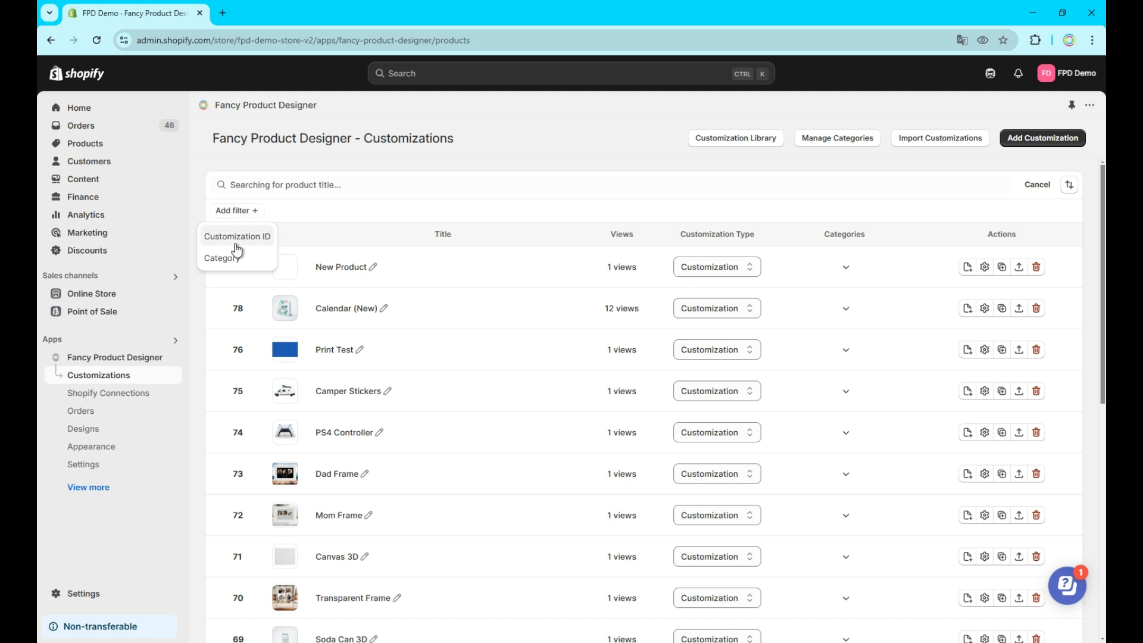
click(236, 236)
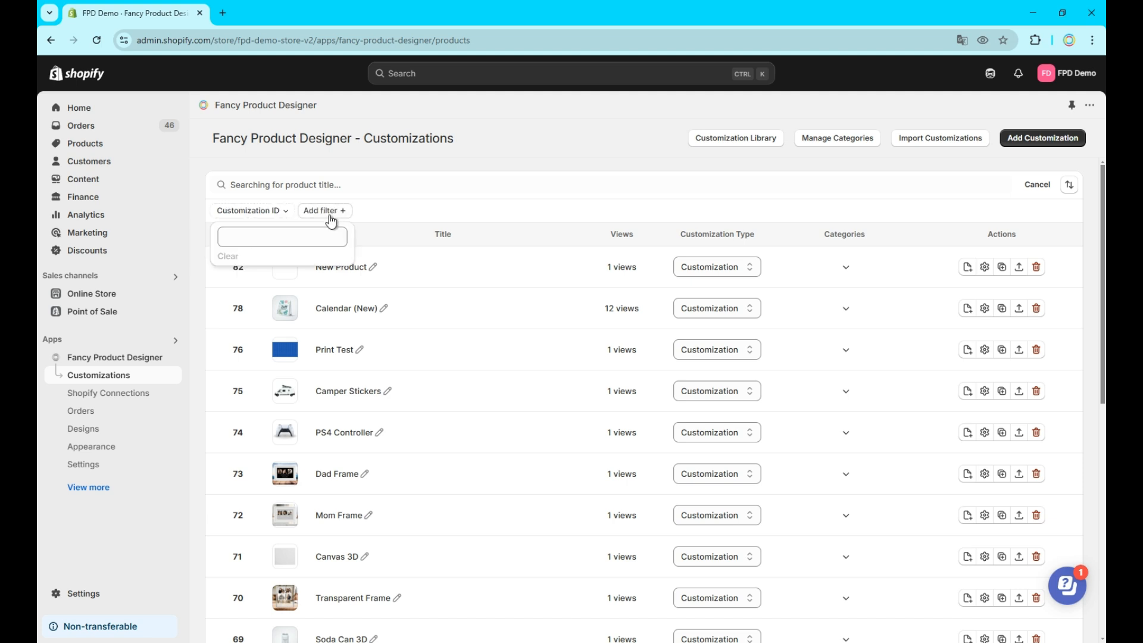
click(247, 210)
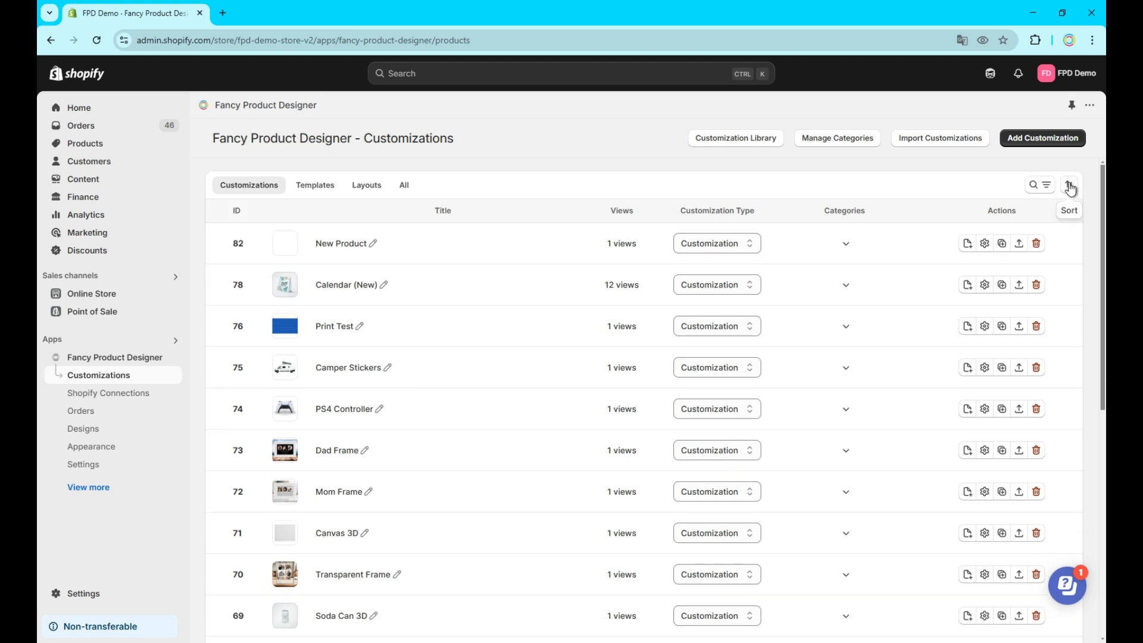
click(1069, 184)
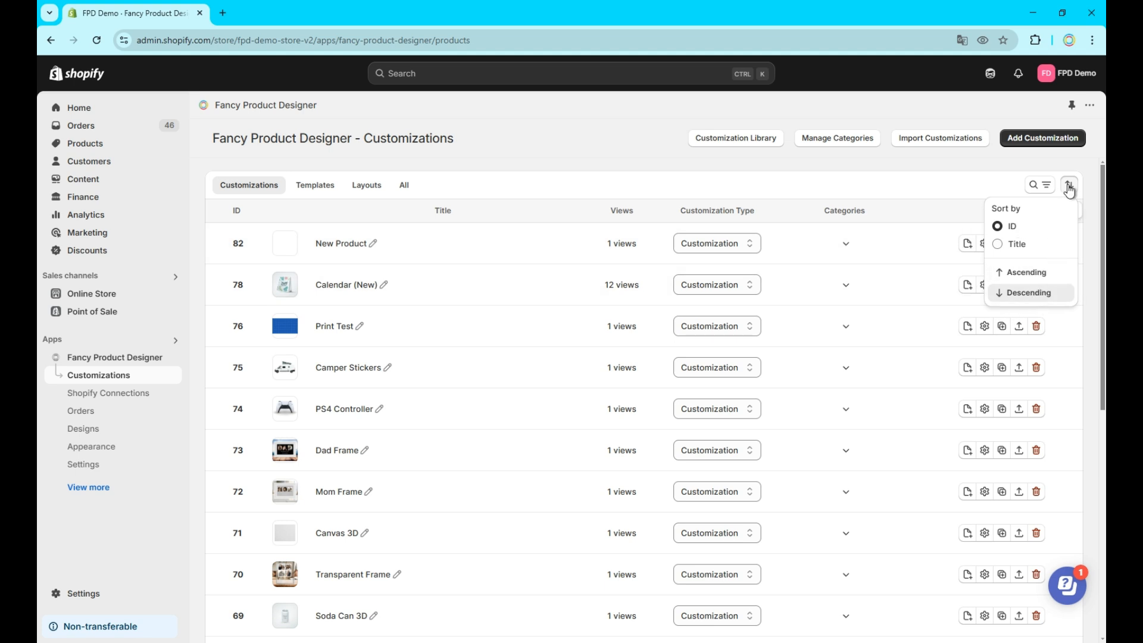
scroll(down, 3)
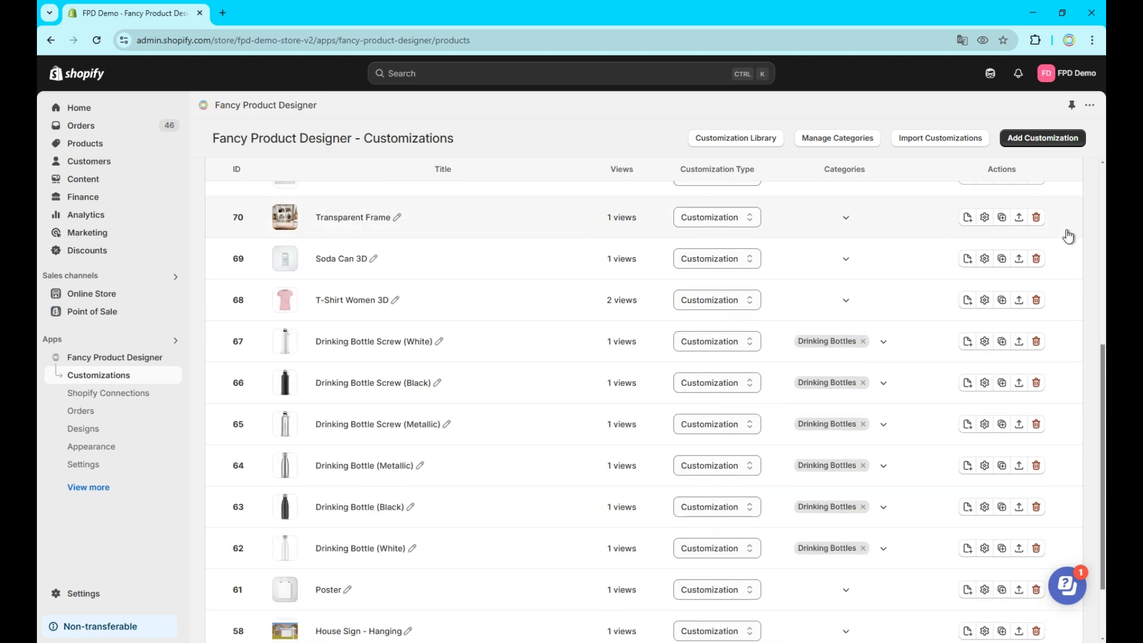
scroll(down, 3)
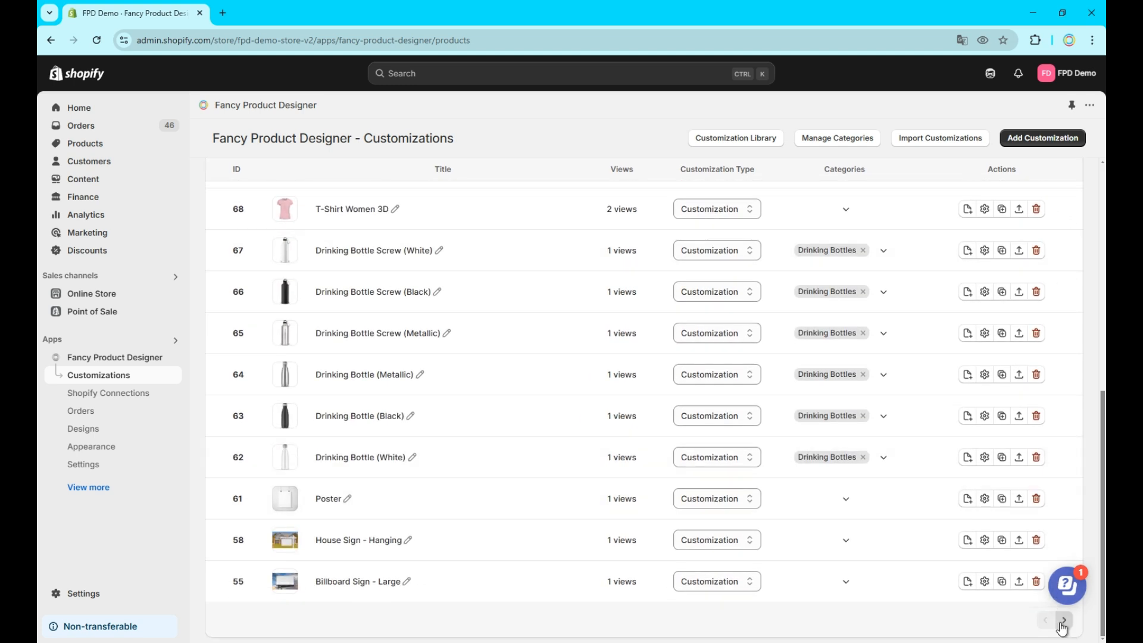
click(1062, 620)
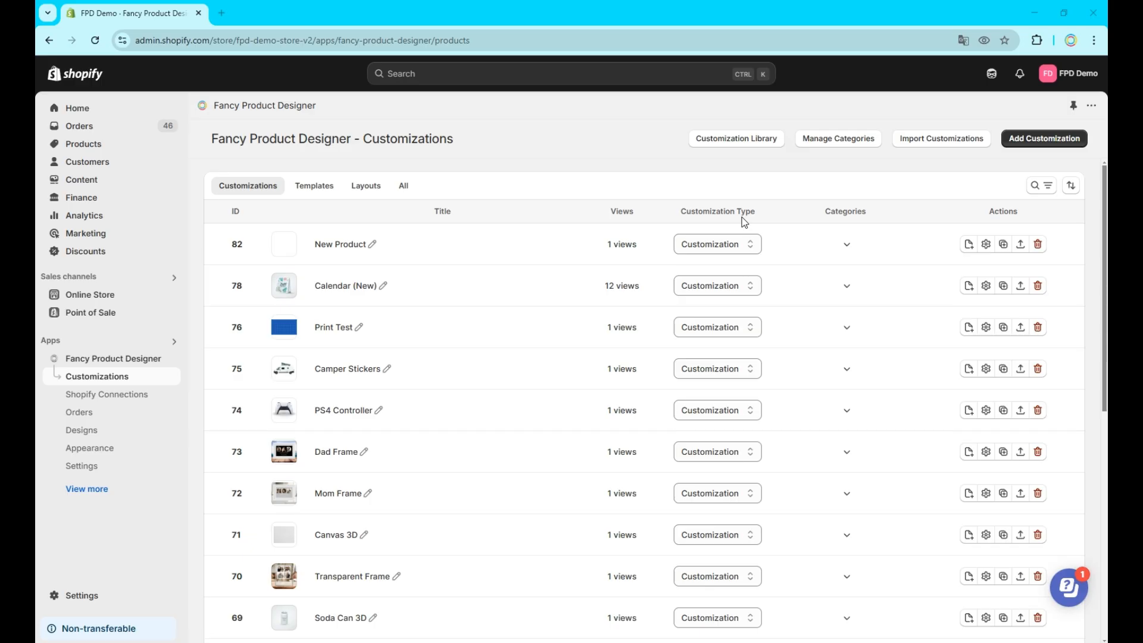
mouse_move(772, 222)
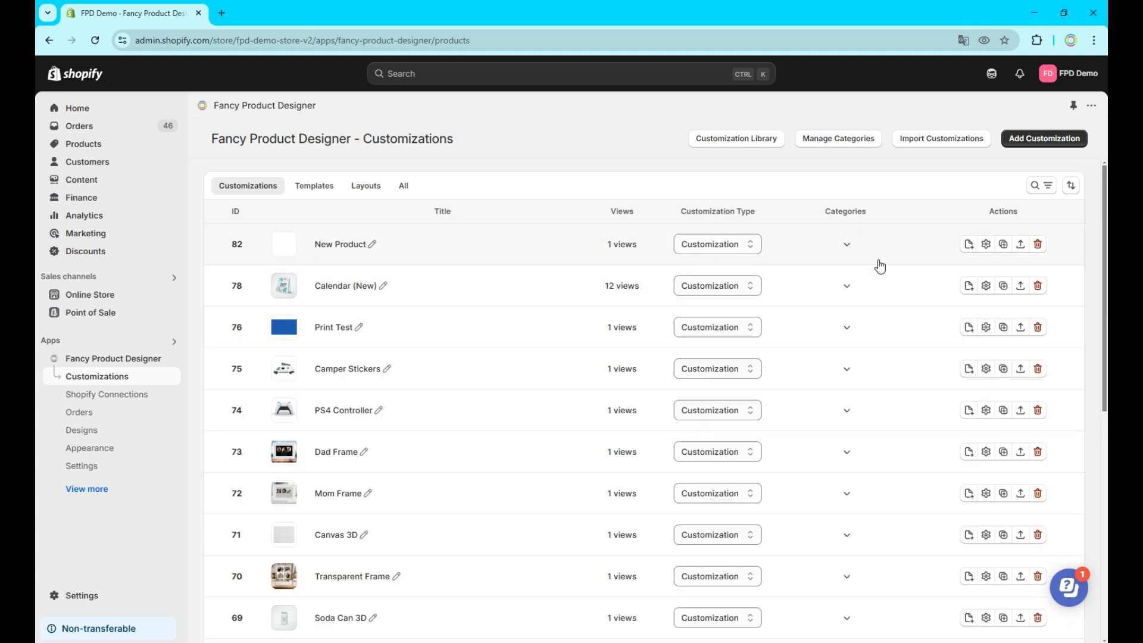
Step: Expand the New Product row to reveal its Front view (ID 142)
click(846, 244)
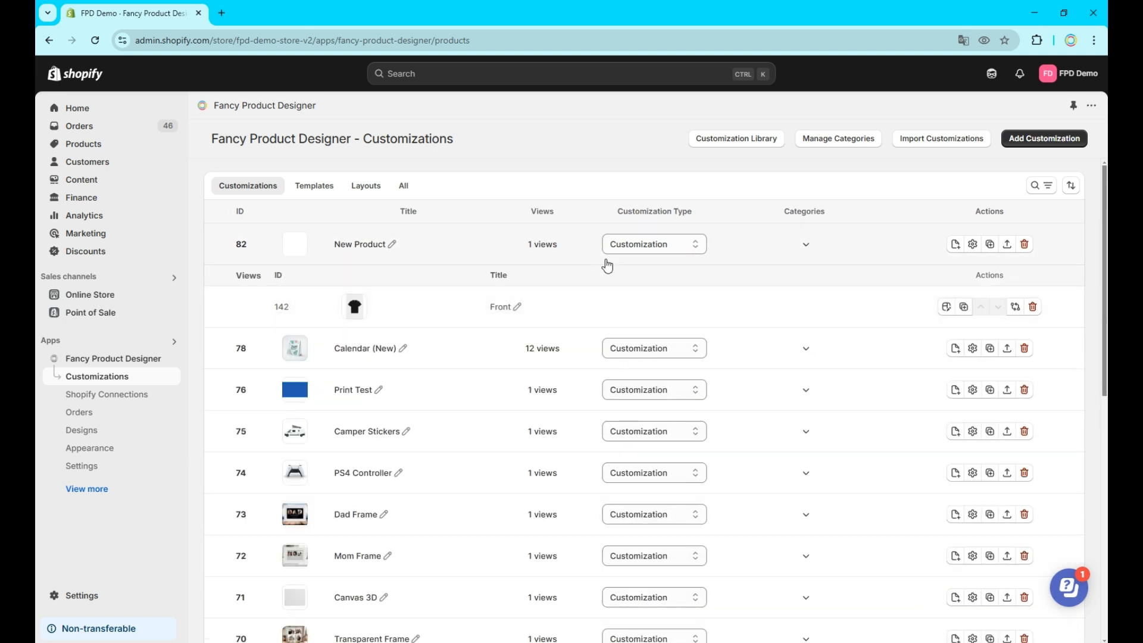
Step: View the Templates list, briefly editing jersey Template's Front view before returning
click(313, 185)
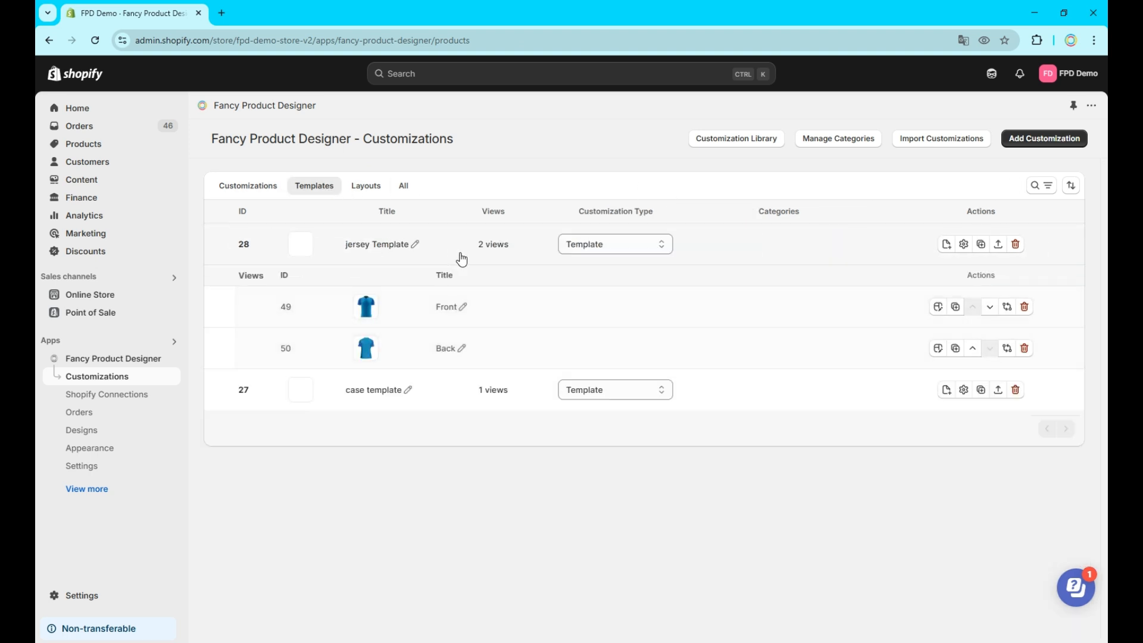
mouse_move(929, 308)
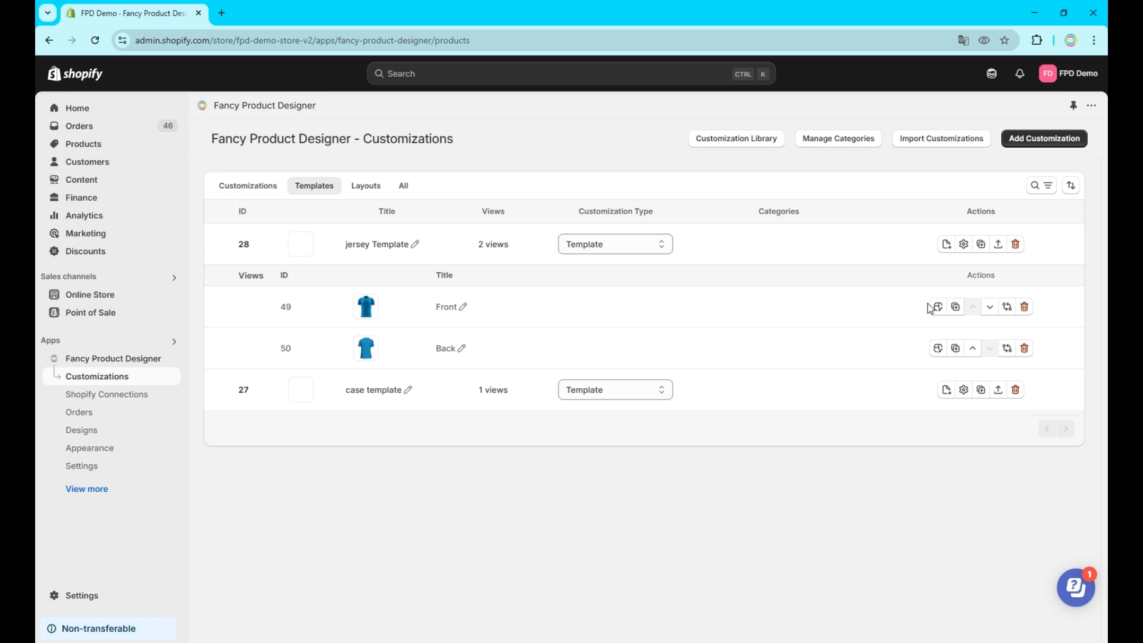
click(937, 306)
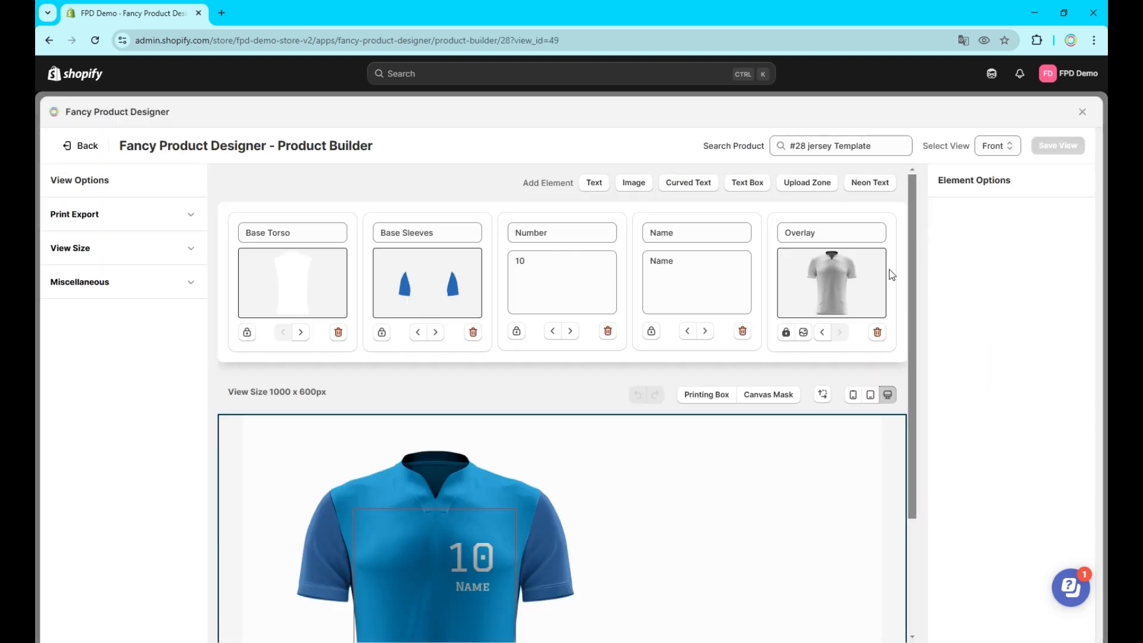
mouse_move(879, 369)
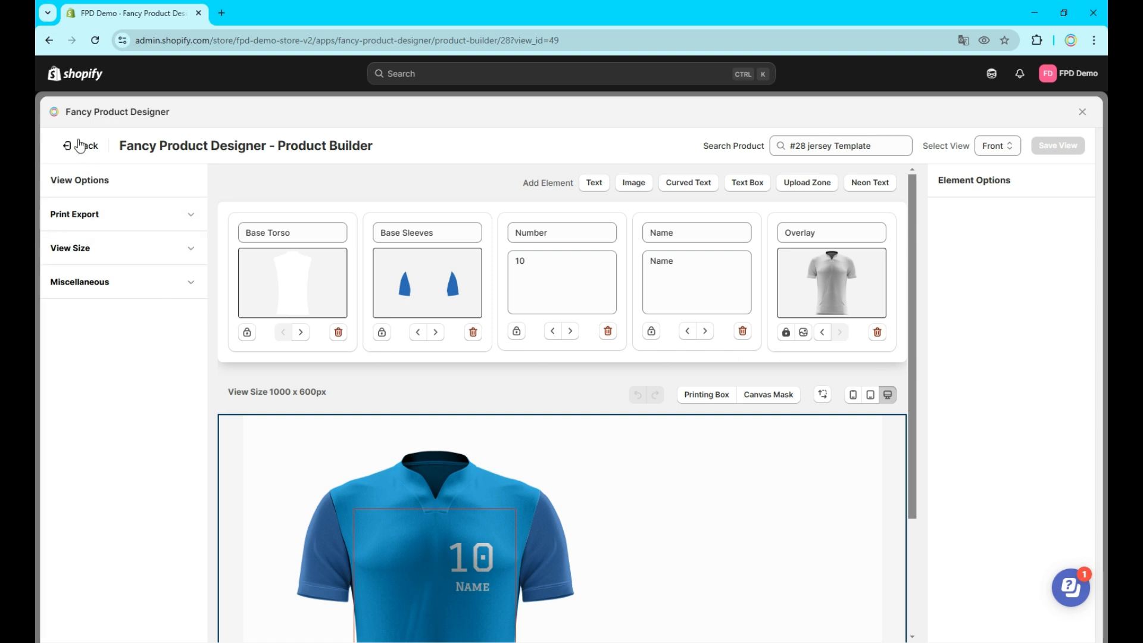
click(80, 145)
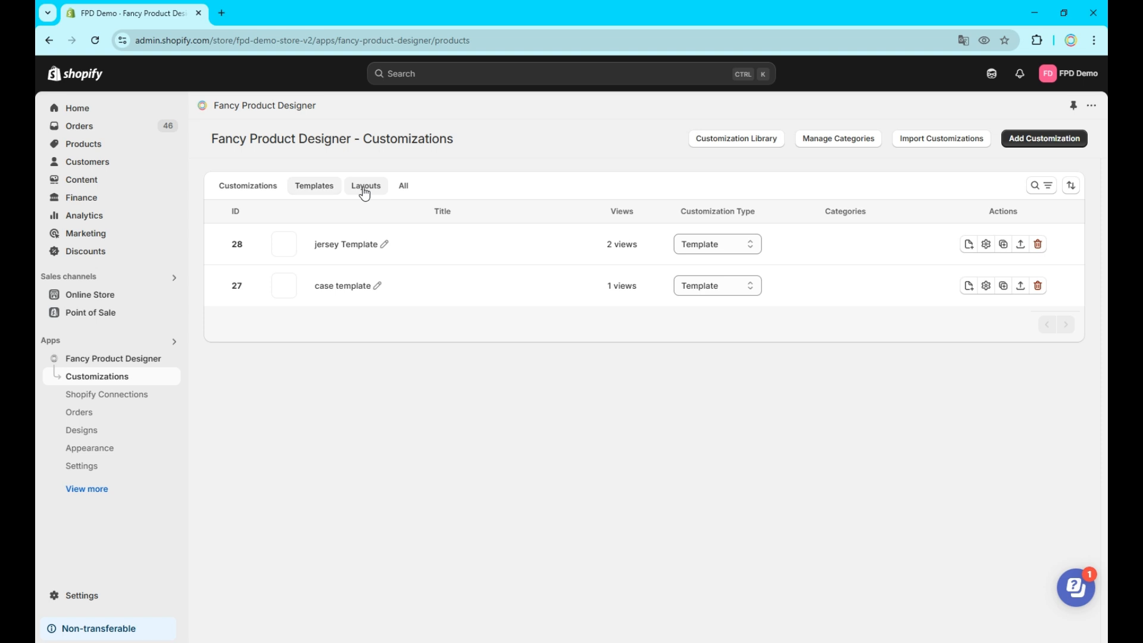
Step: View the Layouts list and scroll through the Billboard Sign collection's builder elements before returning
click(365, 186)
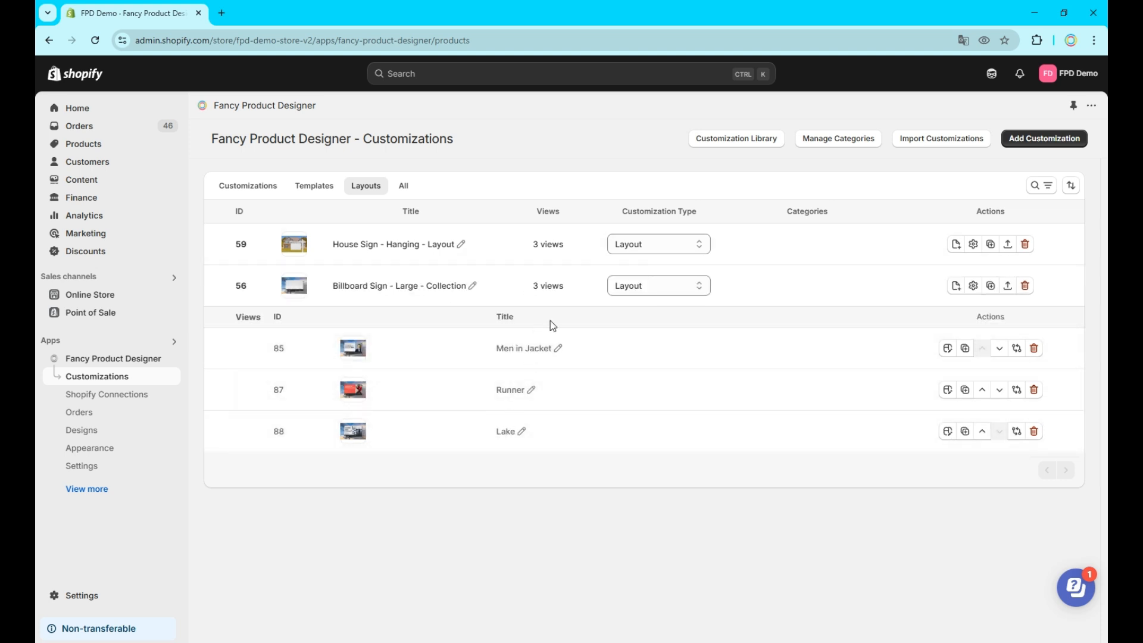
mouse_move(945, 365)
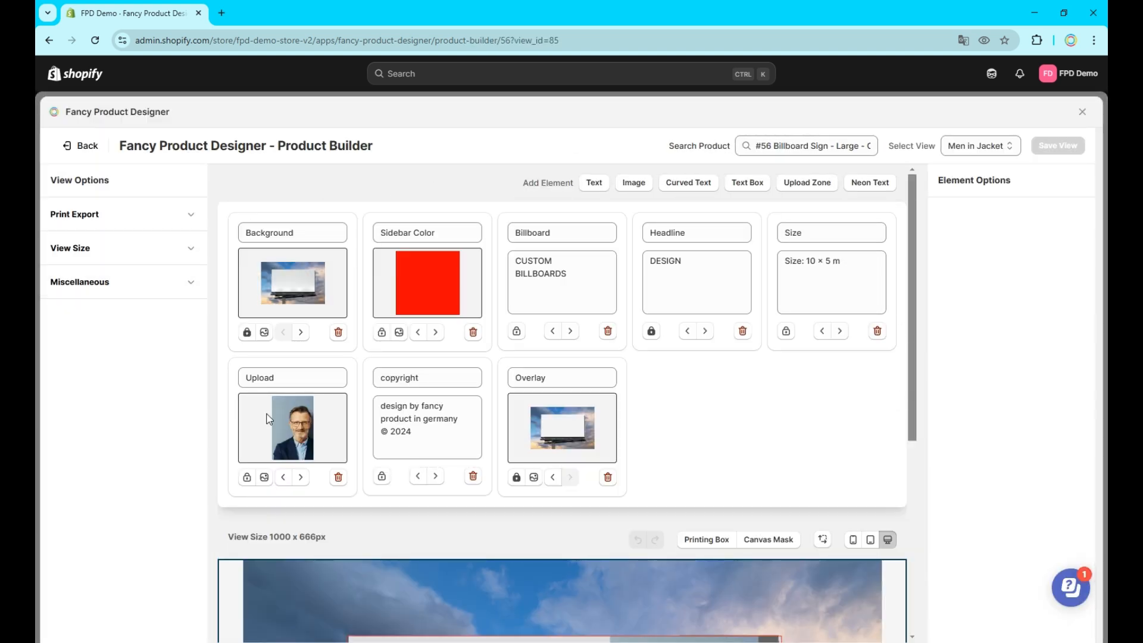
scroll(down, 3)
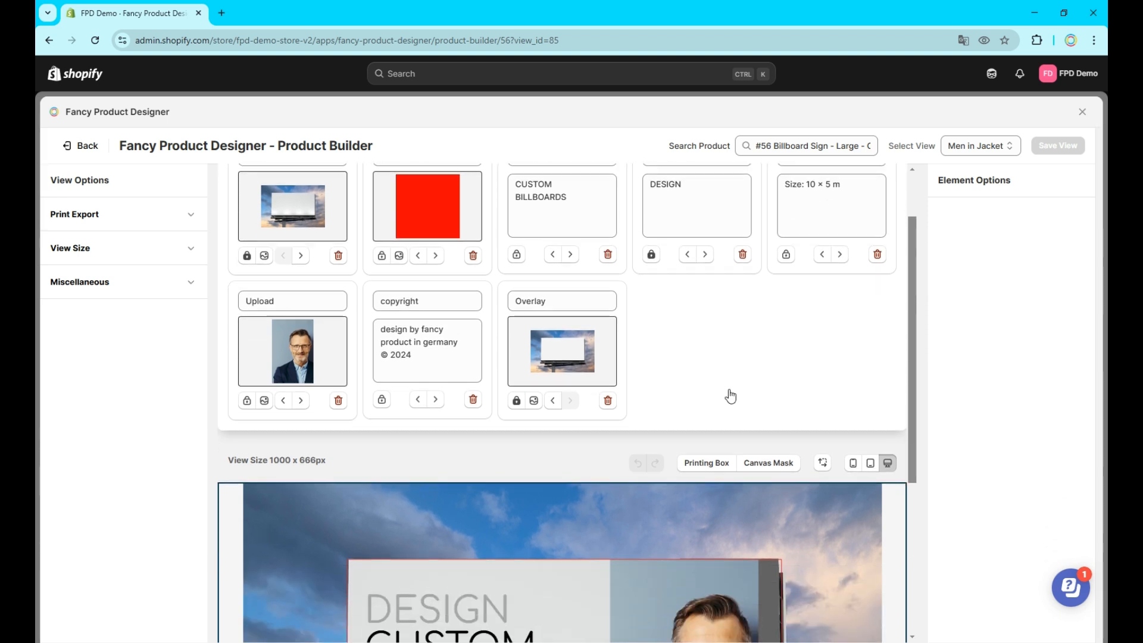
scroll(down, 3)
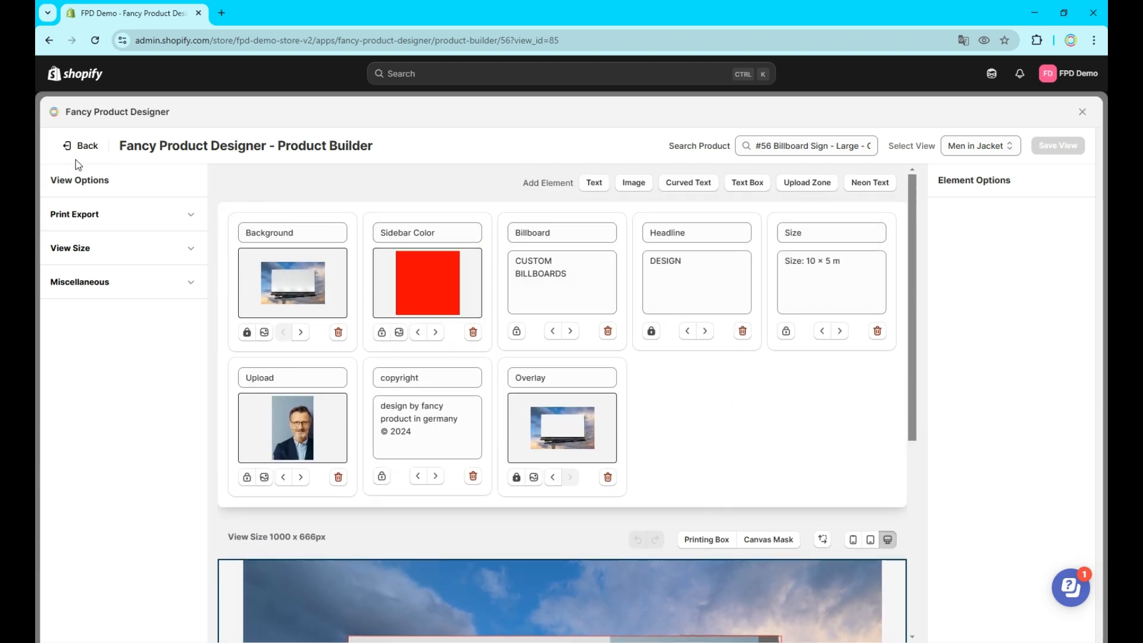
click(80, 145)
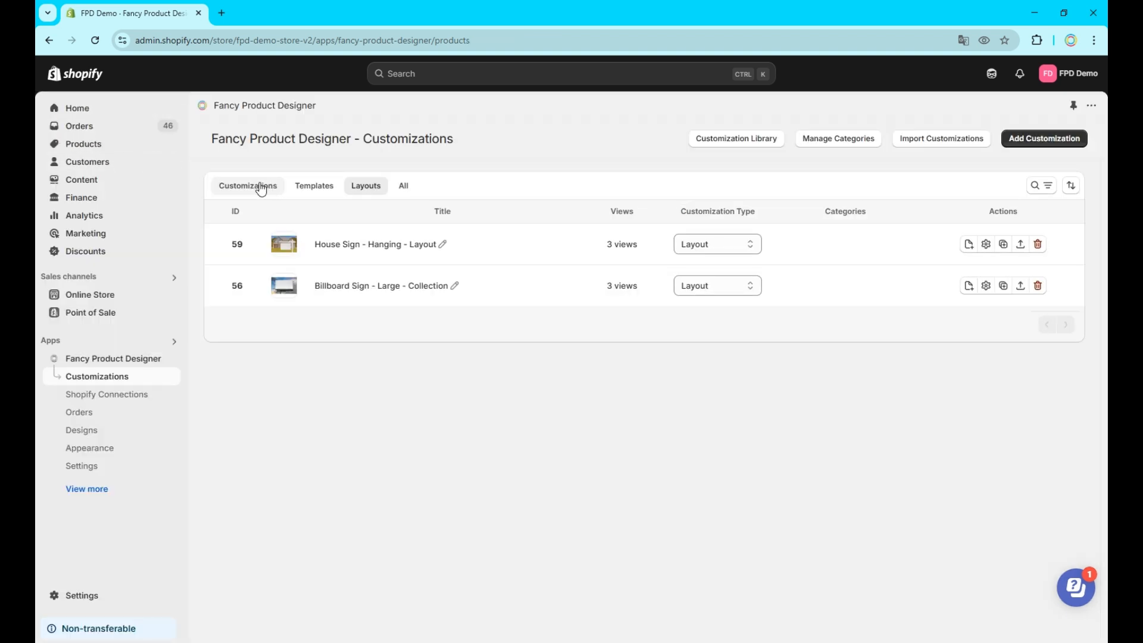
Step: Return to the Customizations list and check New Product's customization type choices
click(248, 186)
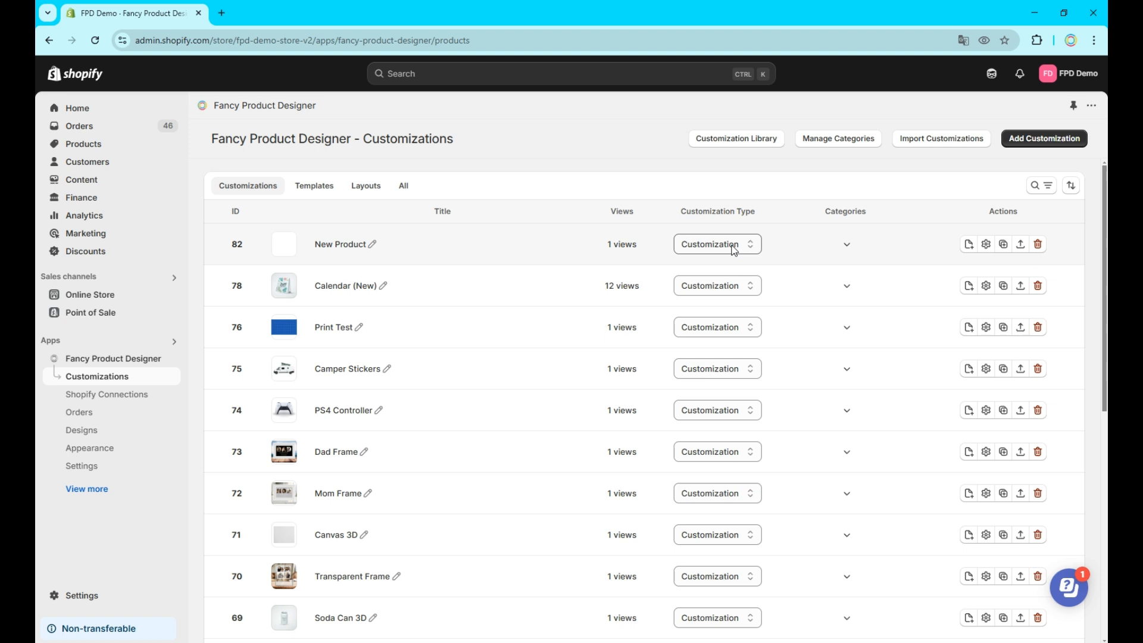
click(716, 244)
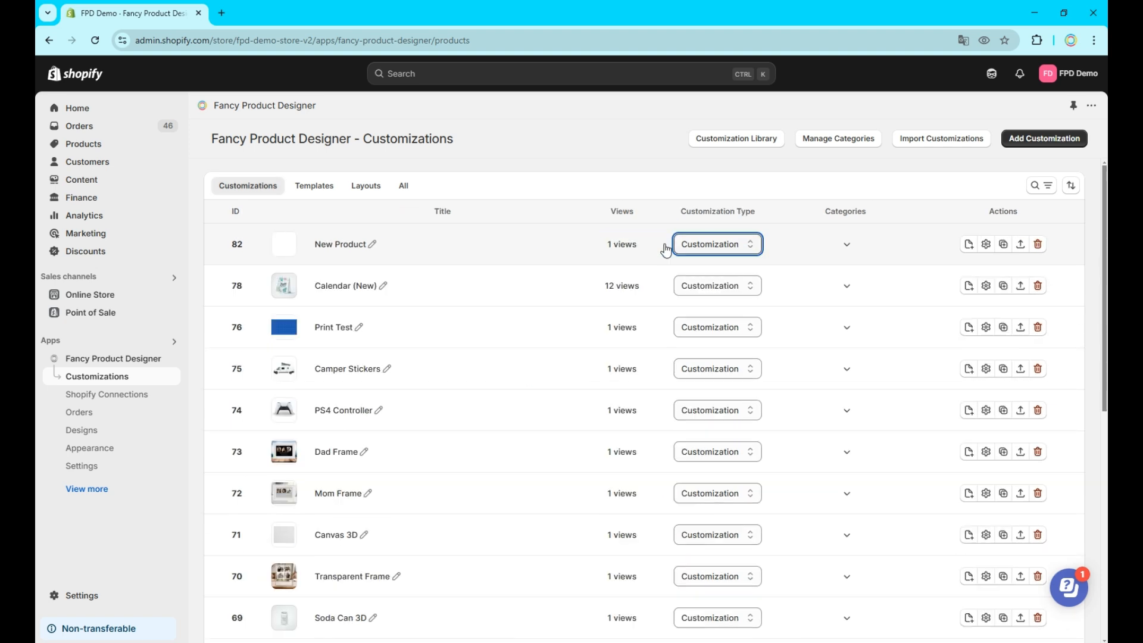
mouse_move(985, 244)
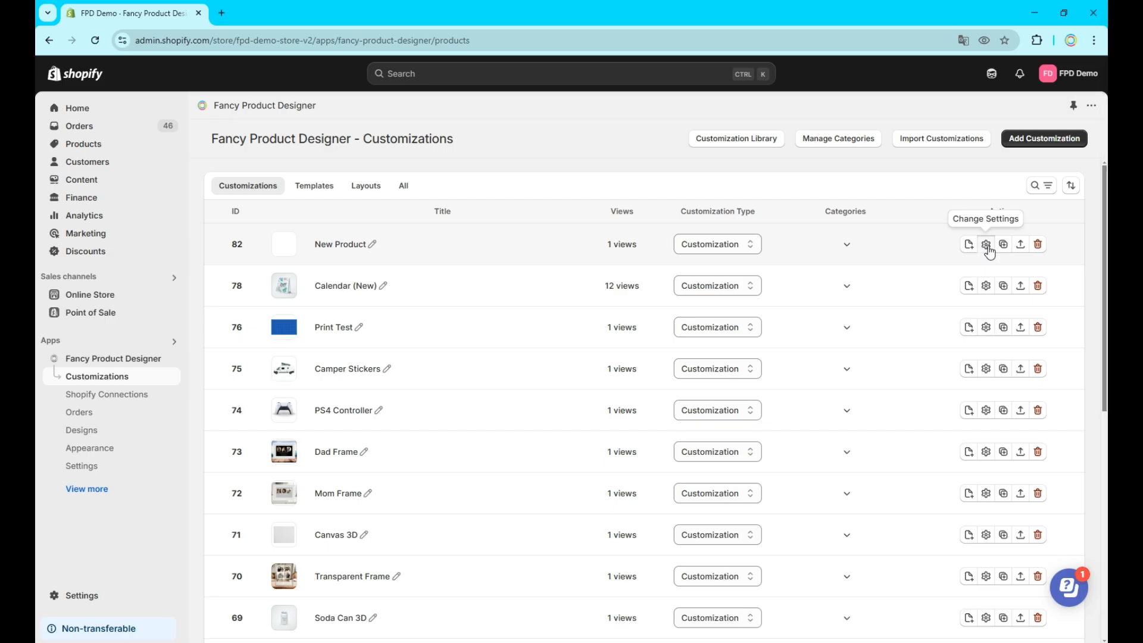
Step: Review New Product's settings down to its Billboard Sign - Large - Collection layout and jersey Template
click(985, 244)
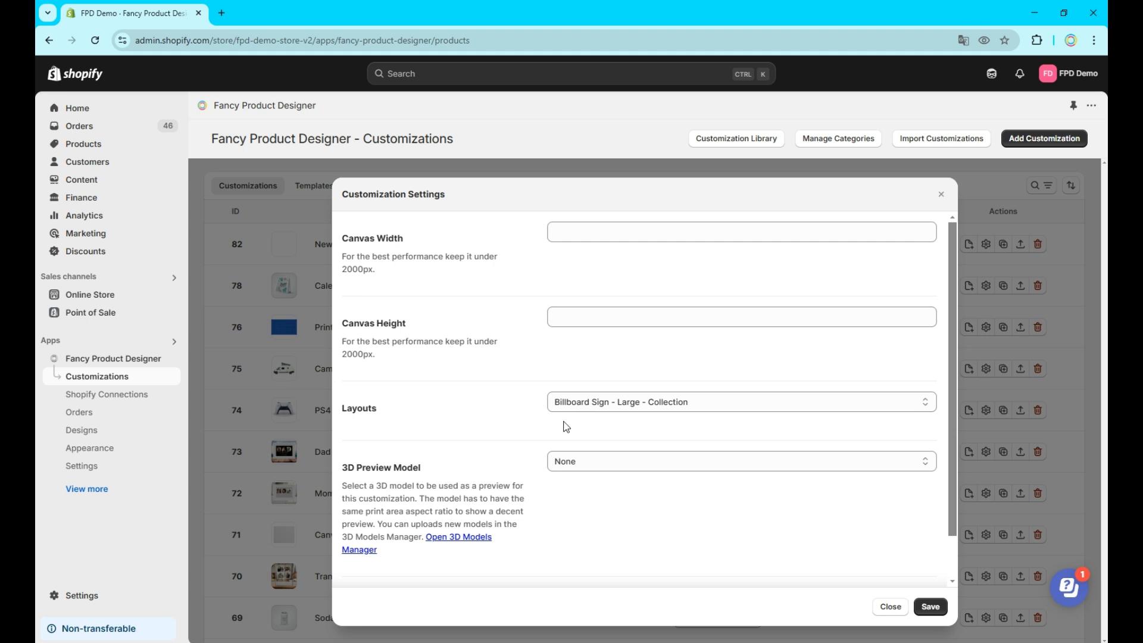
scroll(down, 3)
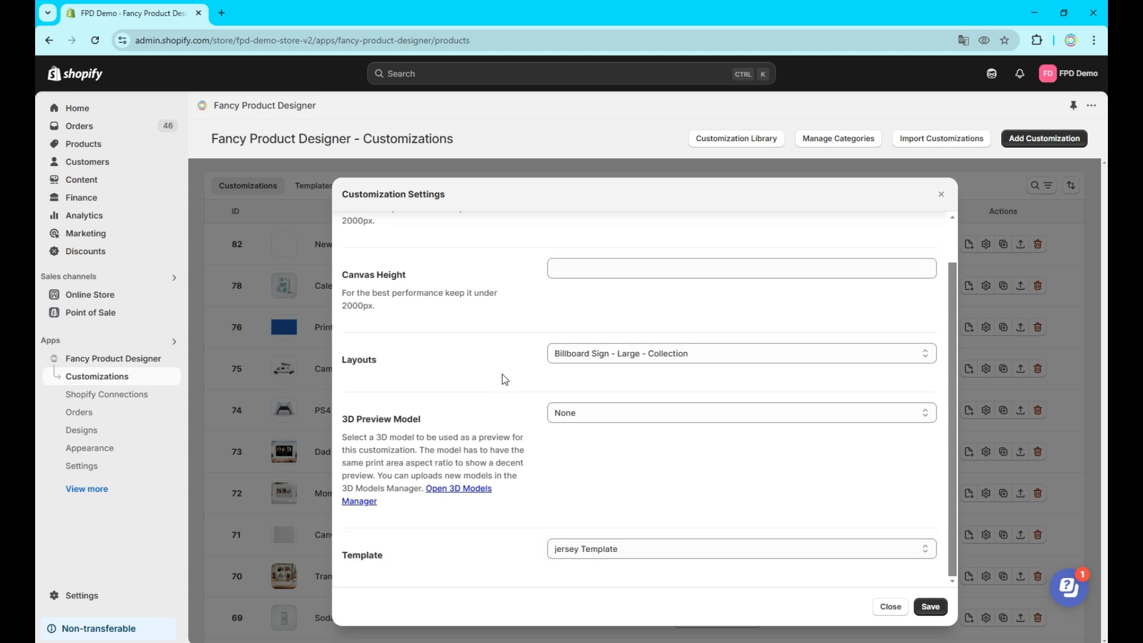
mouse_move(349, 523)
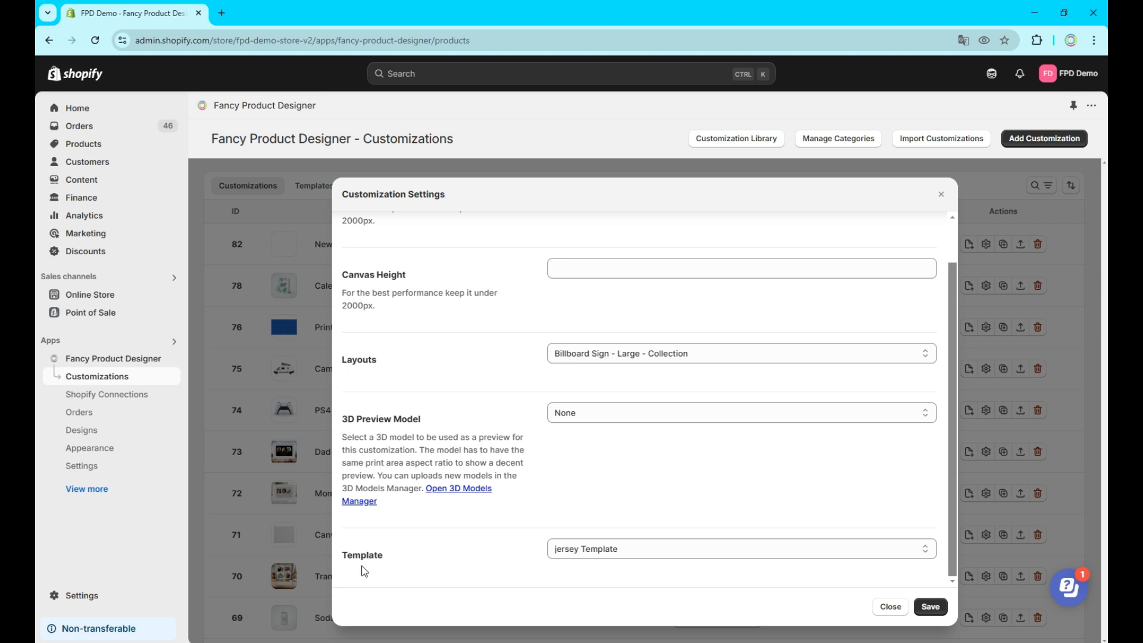
mouse_move(436, 428)
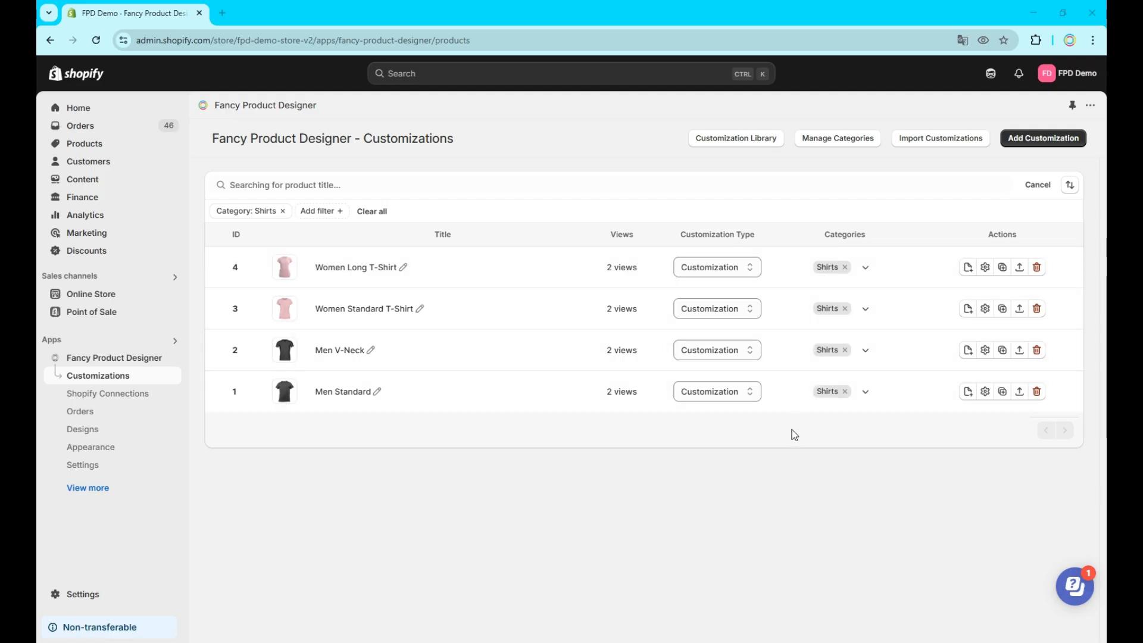
mouse_move(784, 392)
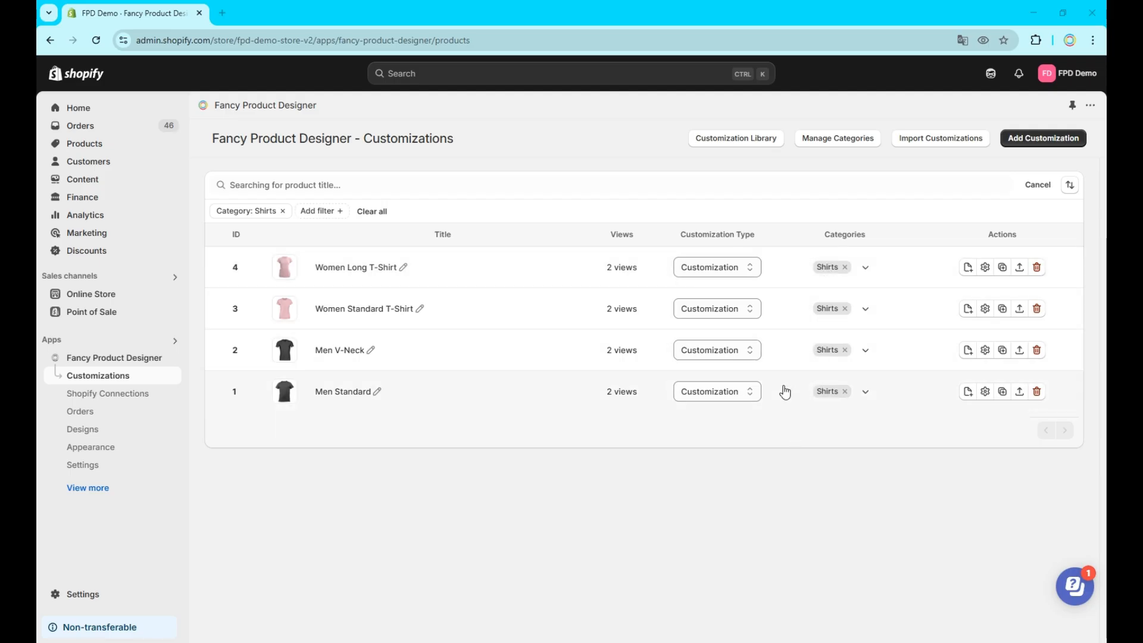
mouse_move(776, 400)
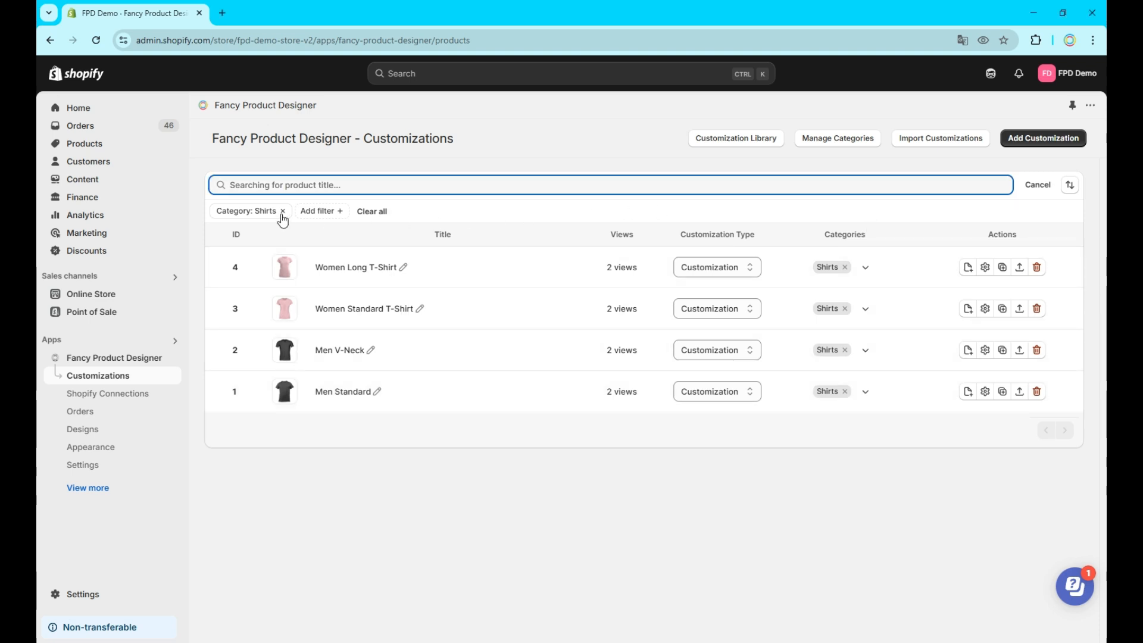
Step: Remove the Category: Shirts filter chip so the list shows all customizations
click(282, 212)
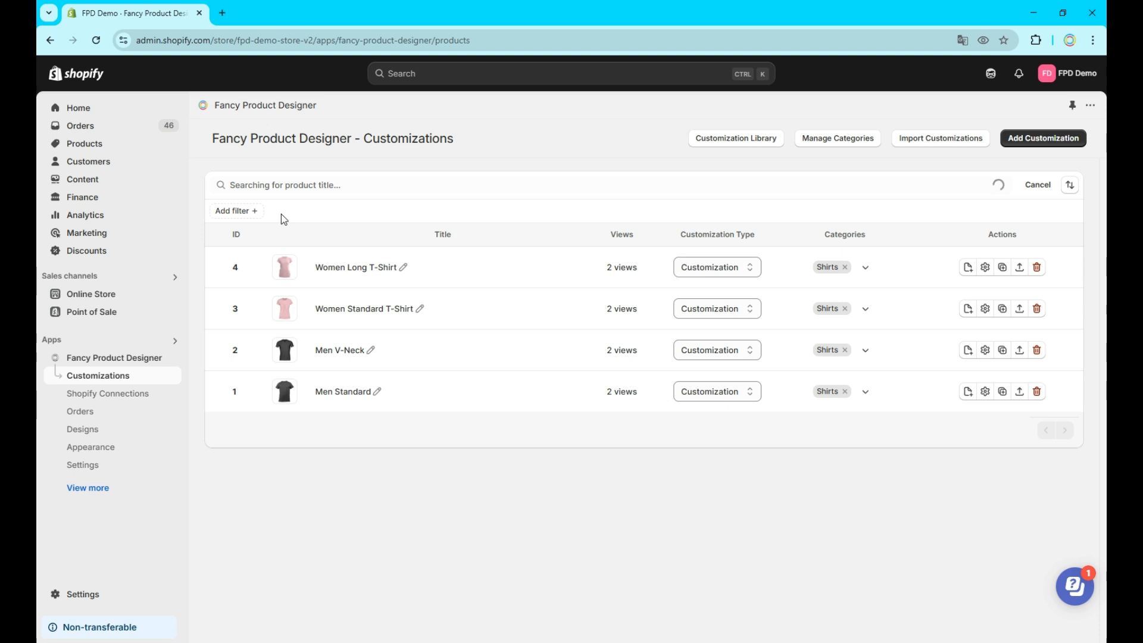
mouse_move(982, 228)
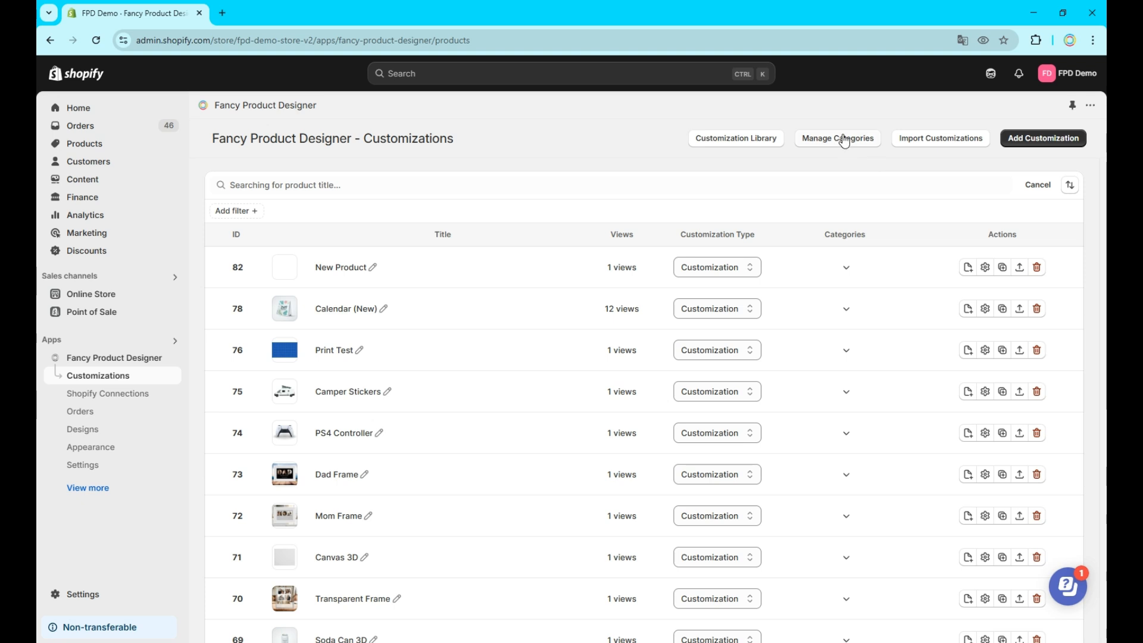
click(837, 138)
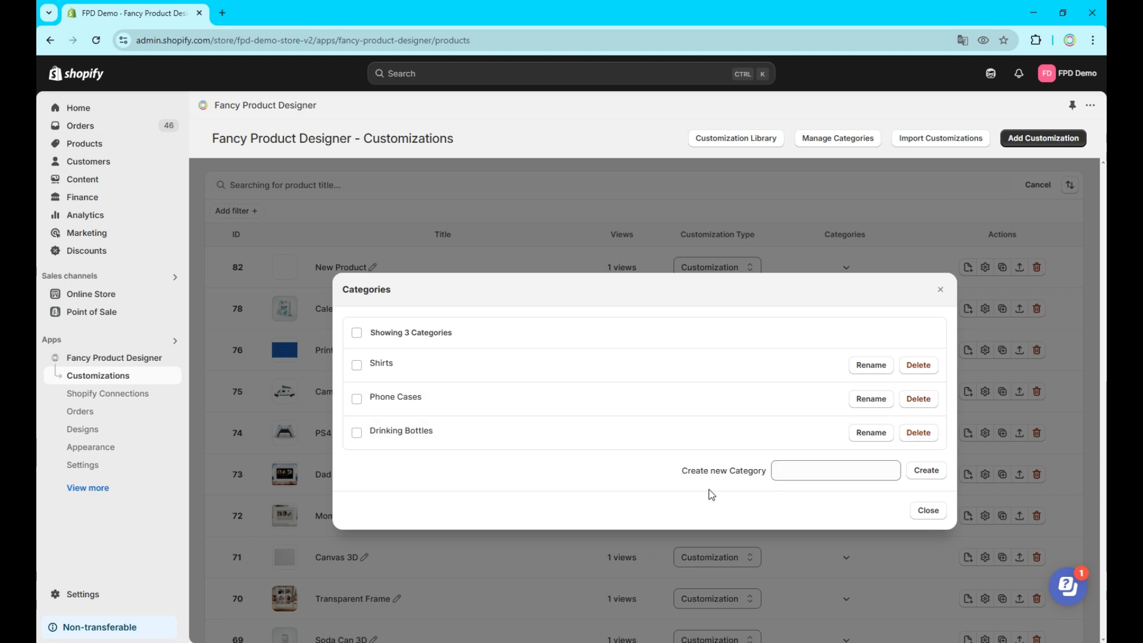
mouse_move(940, 489)
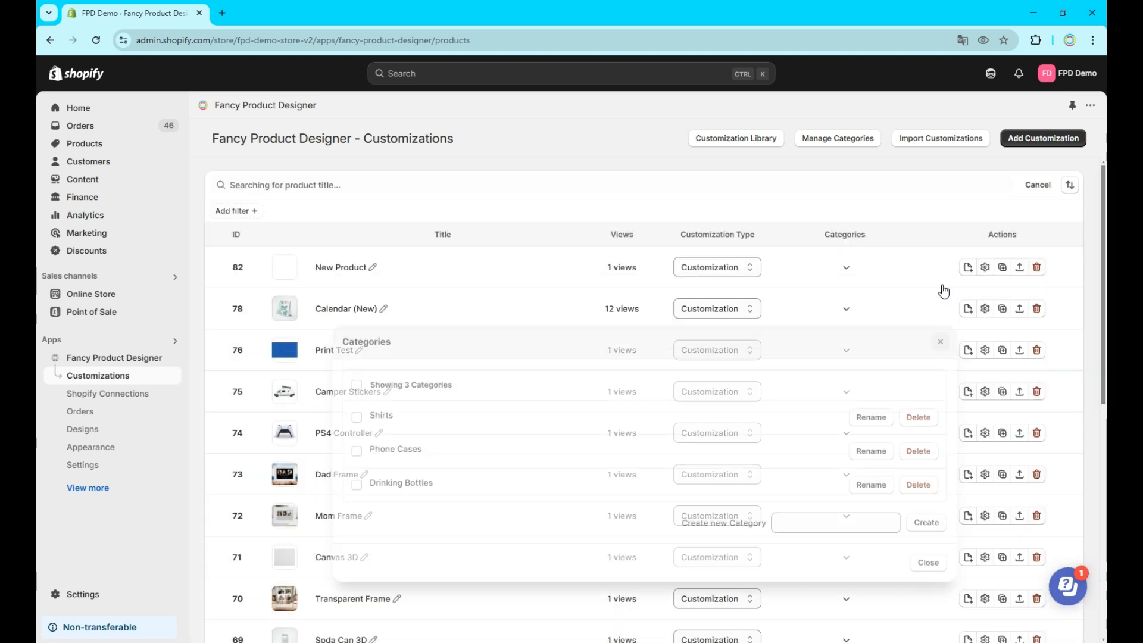
click(845, 267)
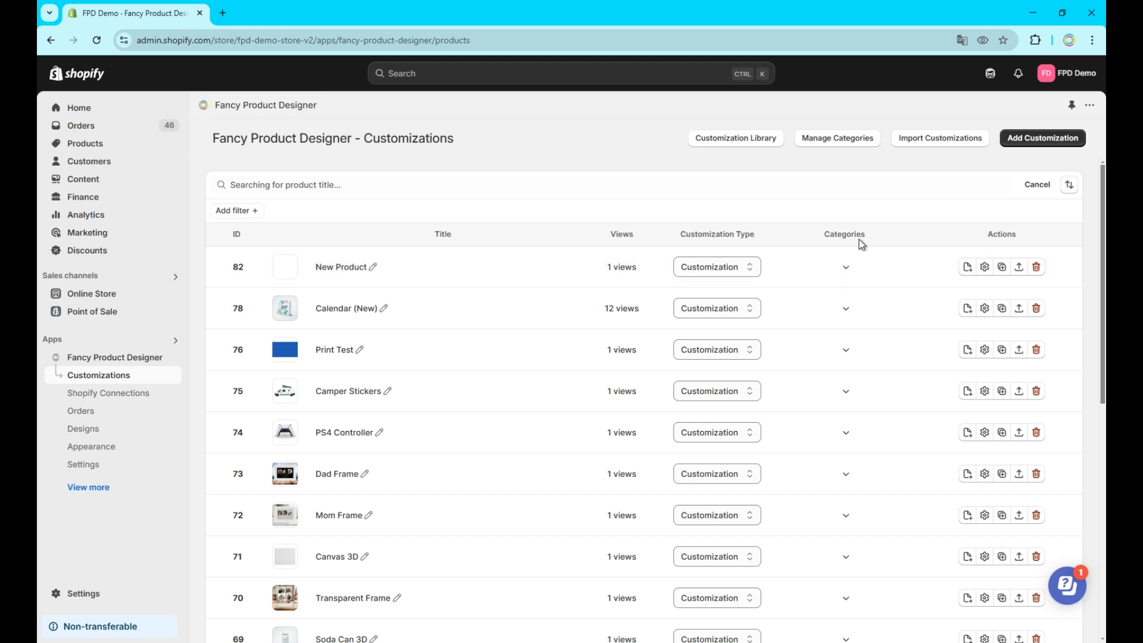
mouse_move(300, 281)
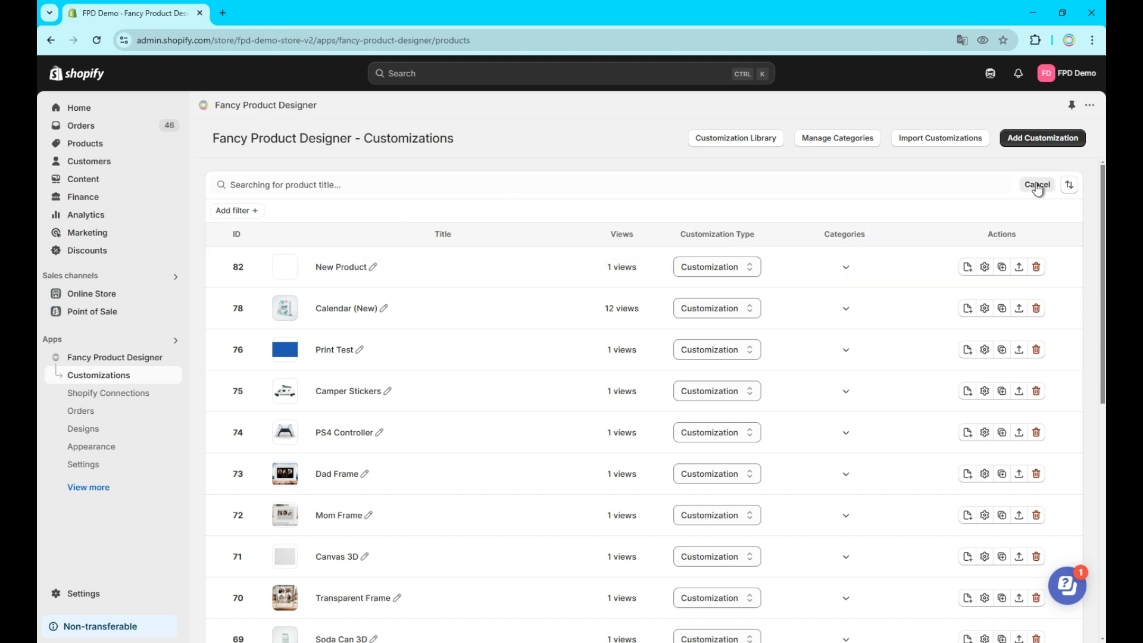
Step: Close the search bar and start a 'Chat with us' conversation from the help bubble
click(1037, 184)
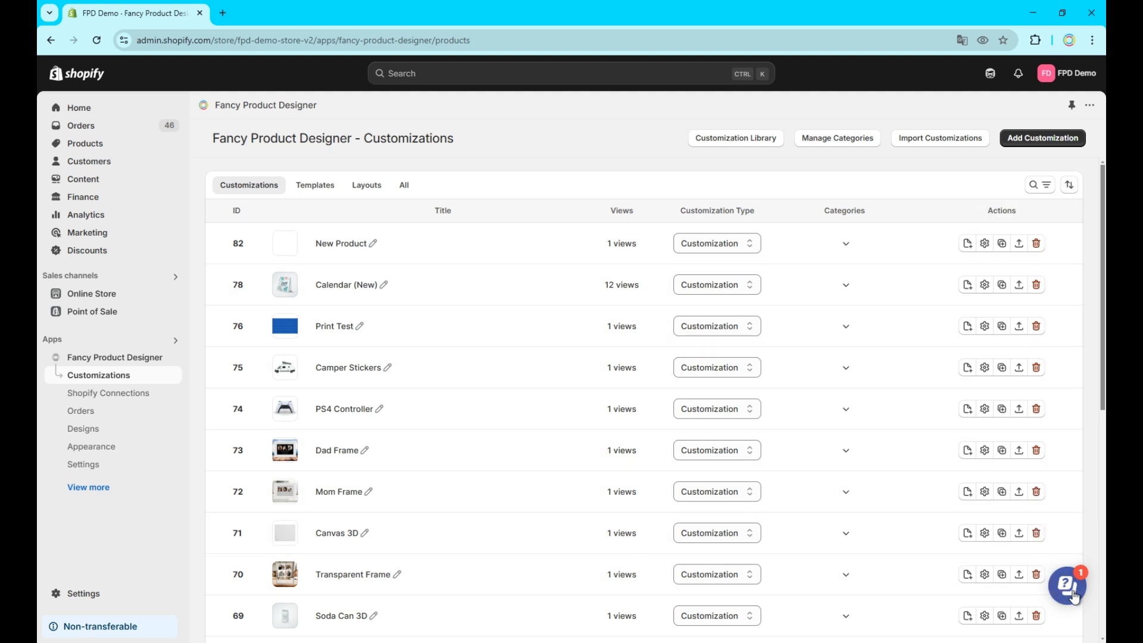
click(1065, 584)
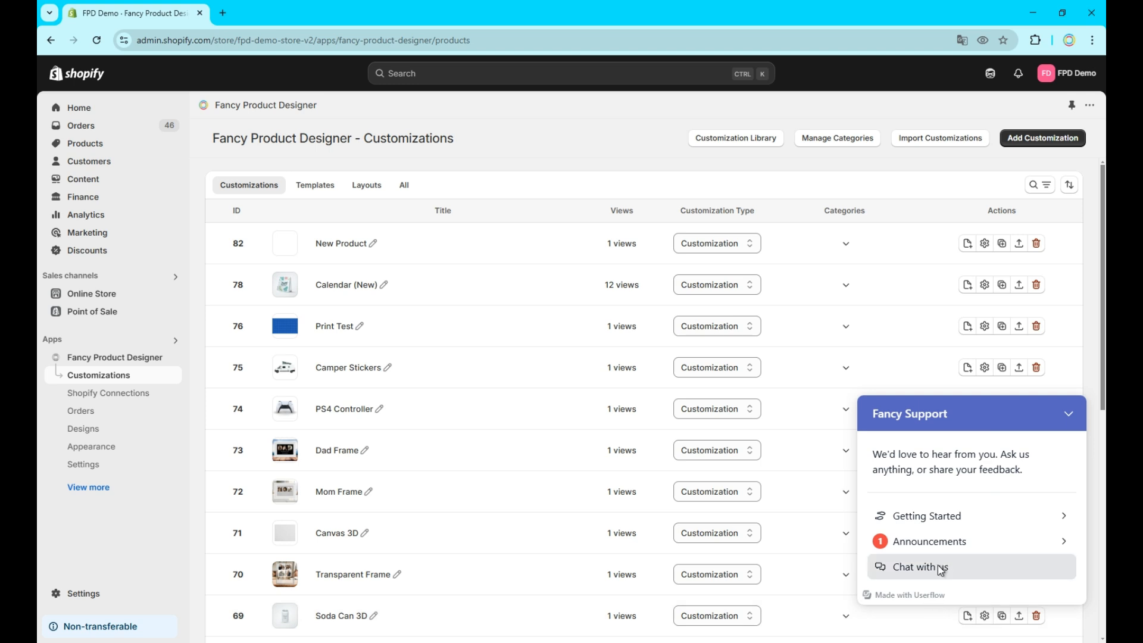
click(919, 567)
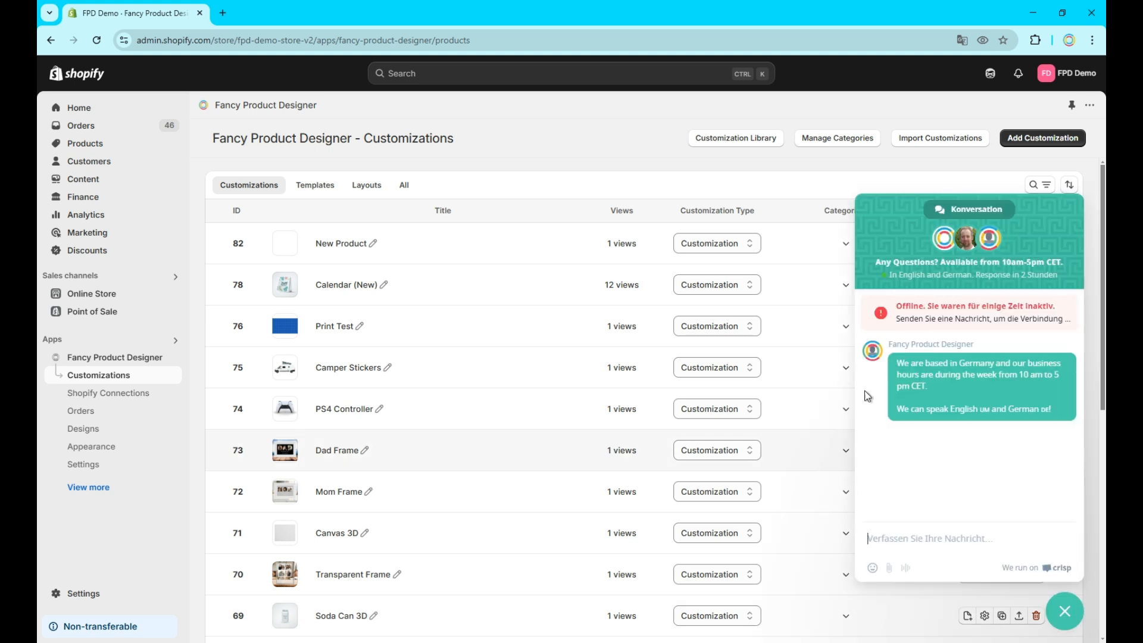